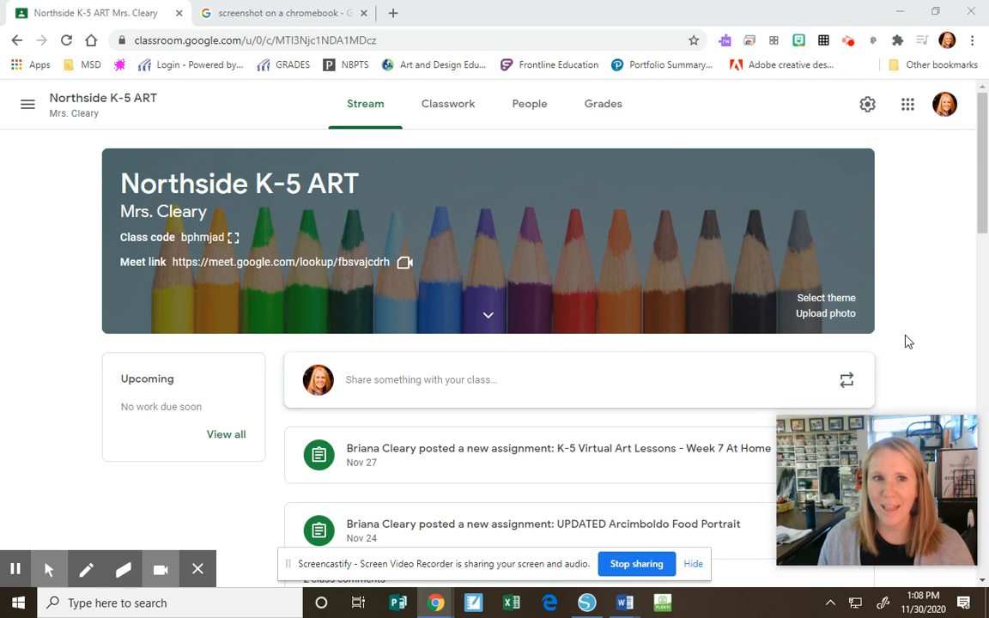
mouse_move(957, 321)
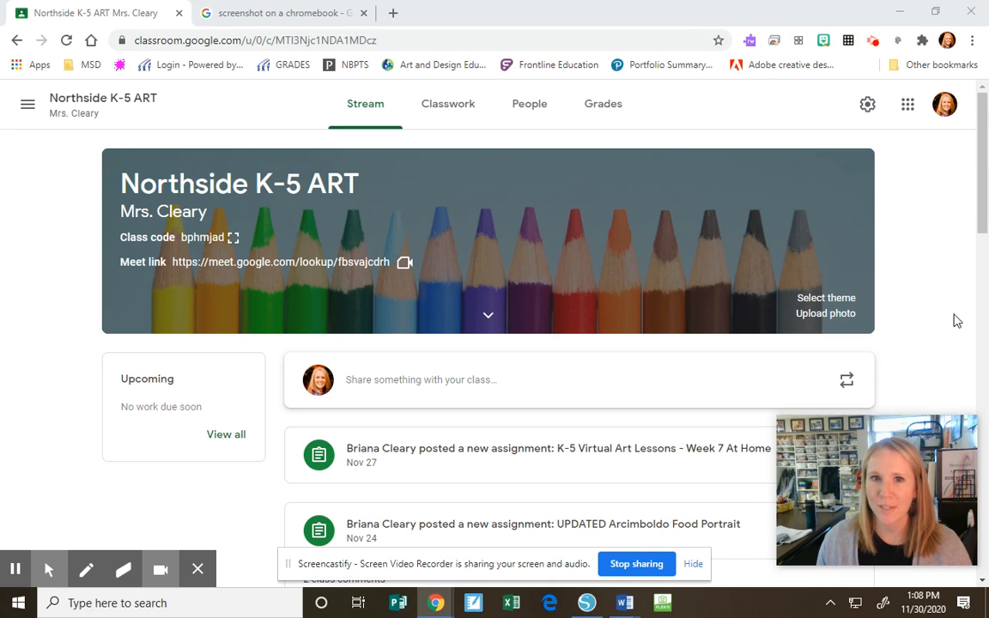
mouse_move(935, 318)
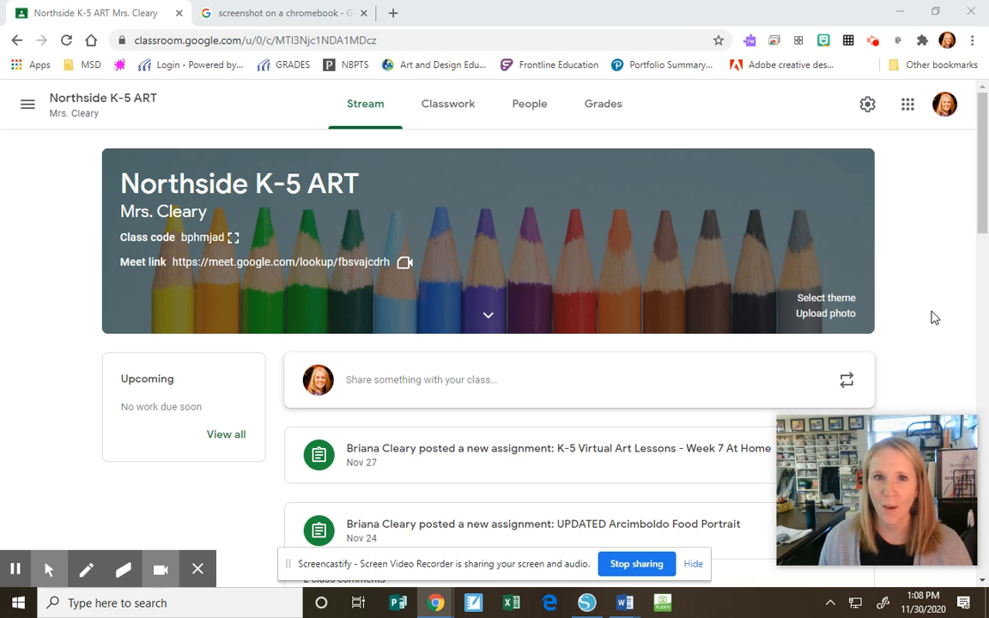
mouse_move(920, 320)
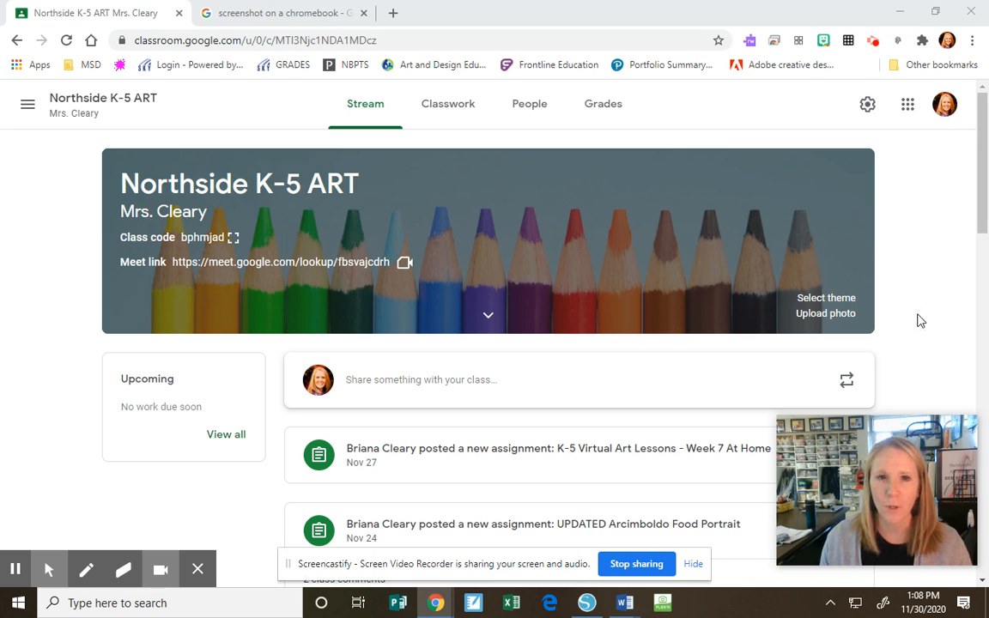
mouse_move(865, 331)
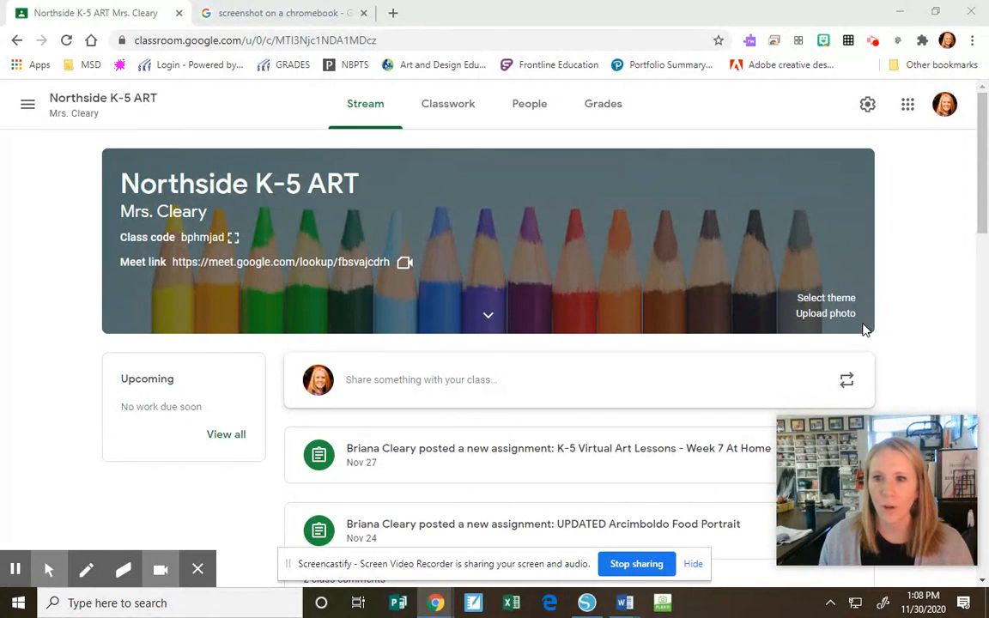
mouse_move(820, 334)
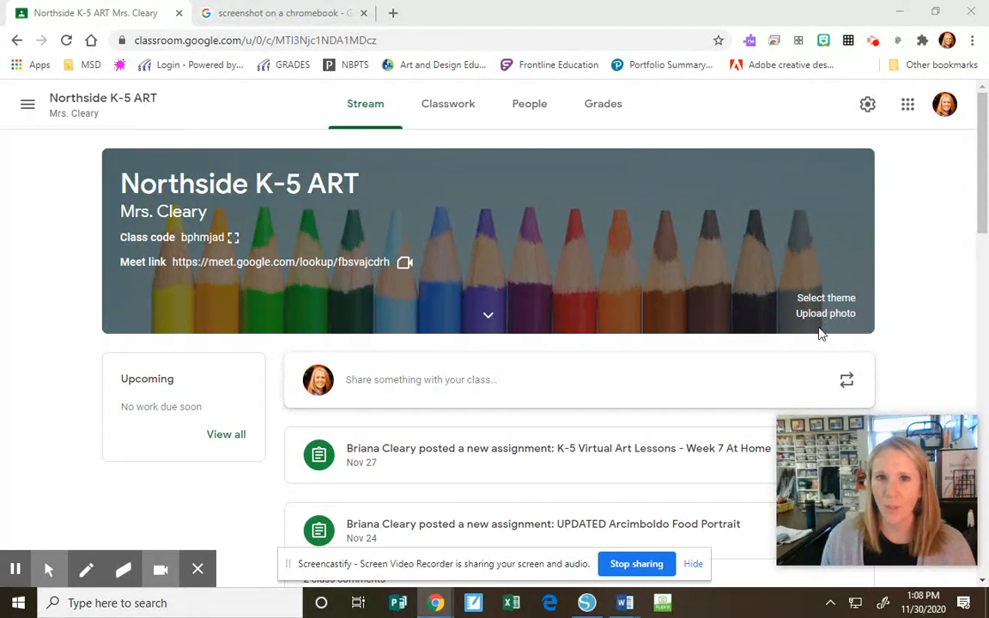
mouse_move(448, 103)
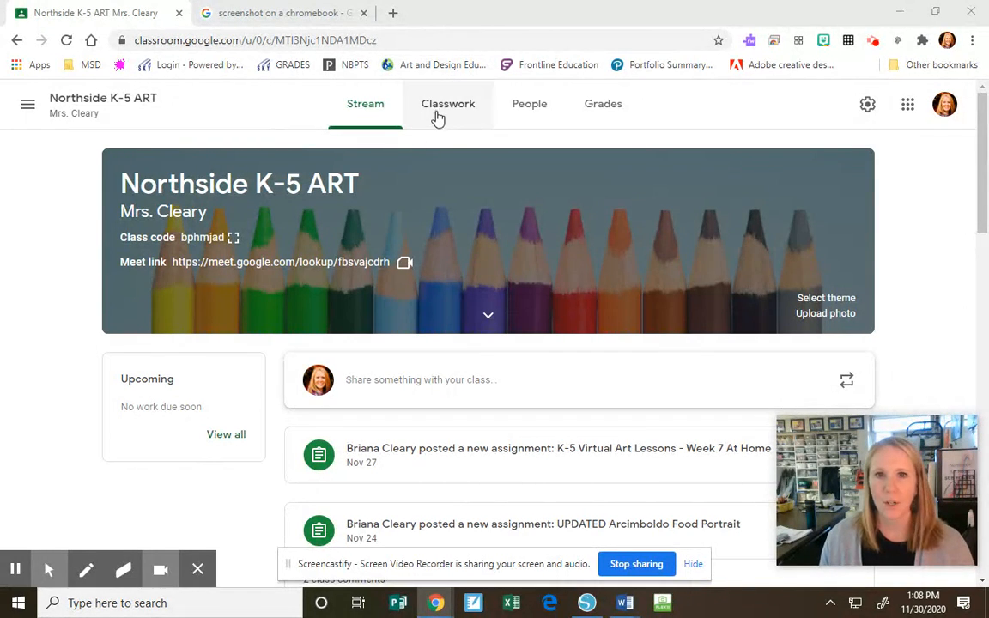
Step: Open the Pixel Art Creation sheet attached to the Pixel Art assignment under Classwork
left_click(455, 103)
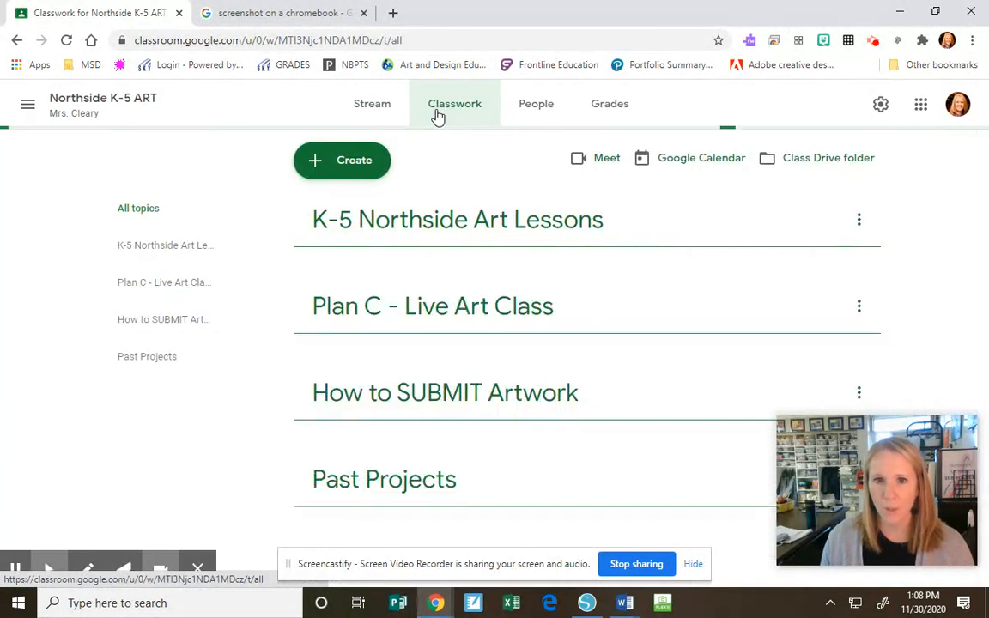
left_click(451, 219)
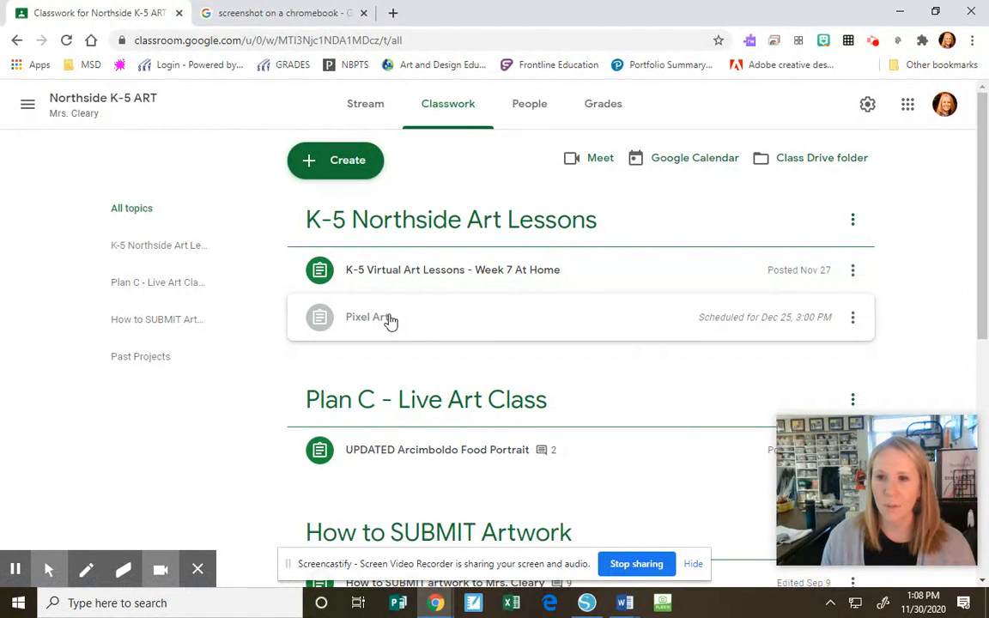
left_click(367, 317)
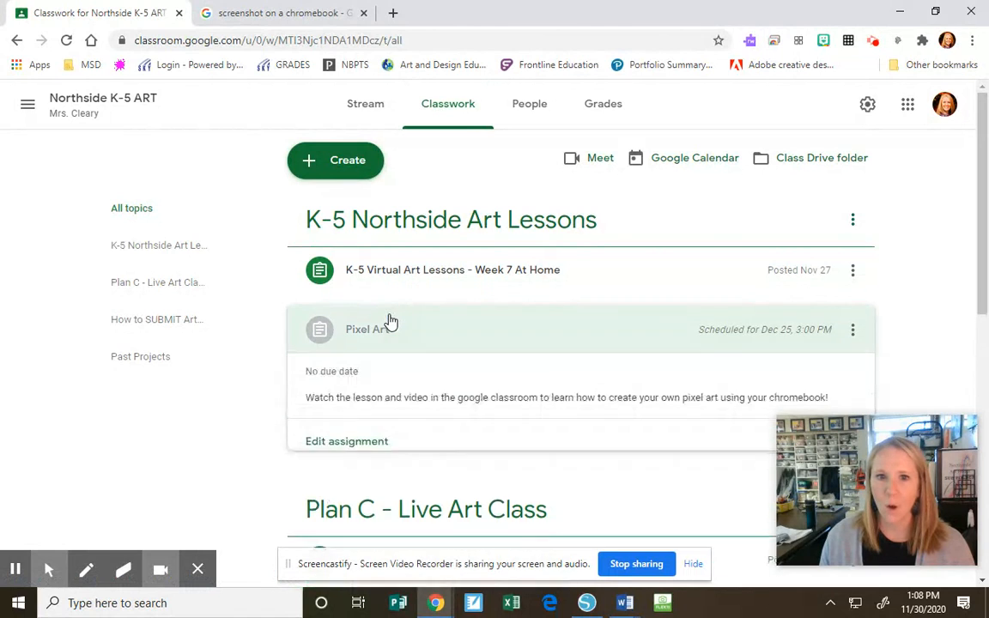
left_click(368, 329)
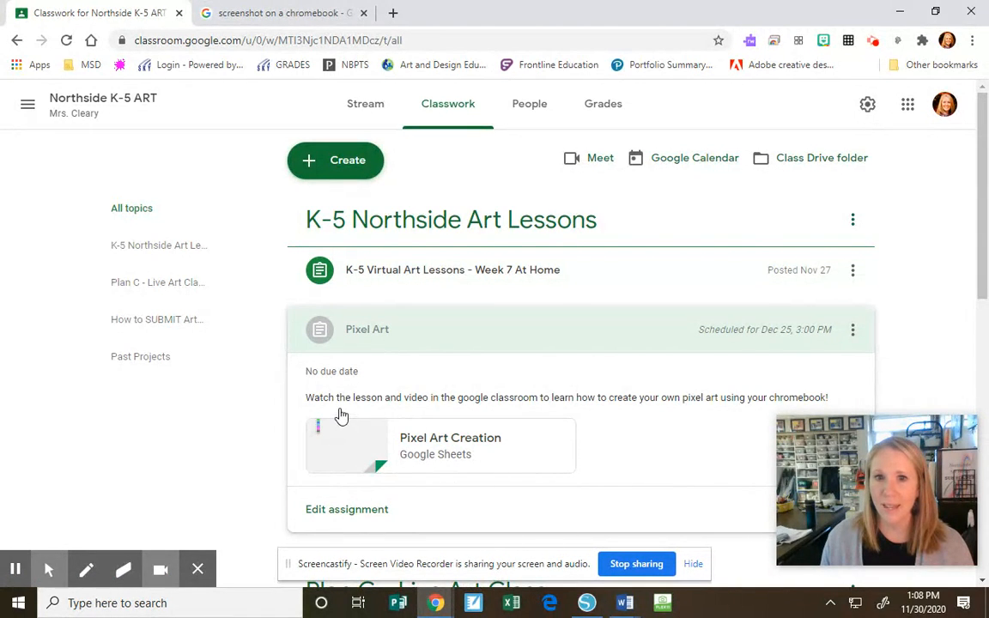
mouse_move(557, 412)
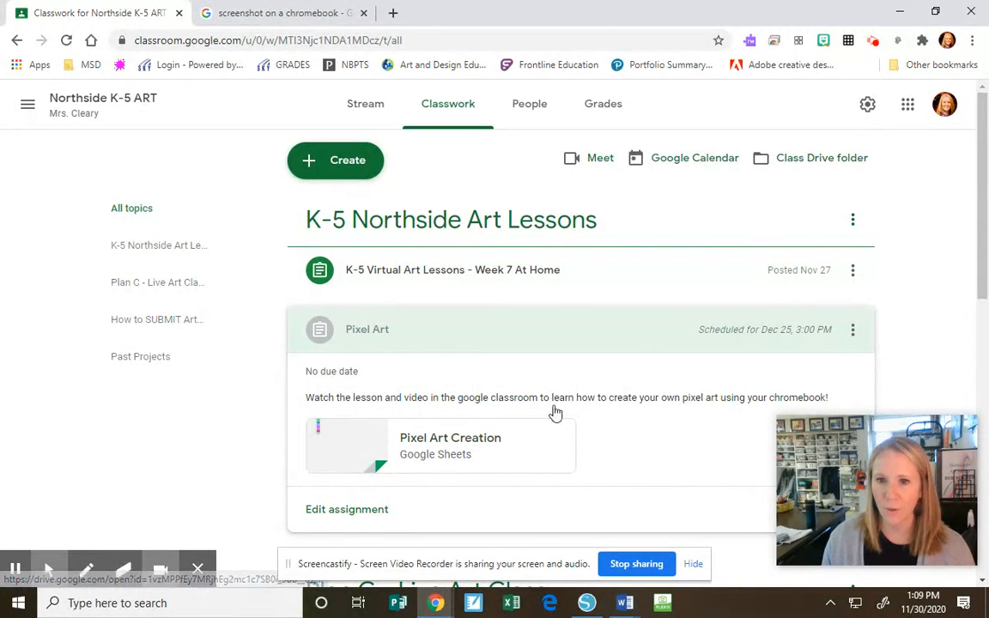
mouse_move(699, 433)
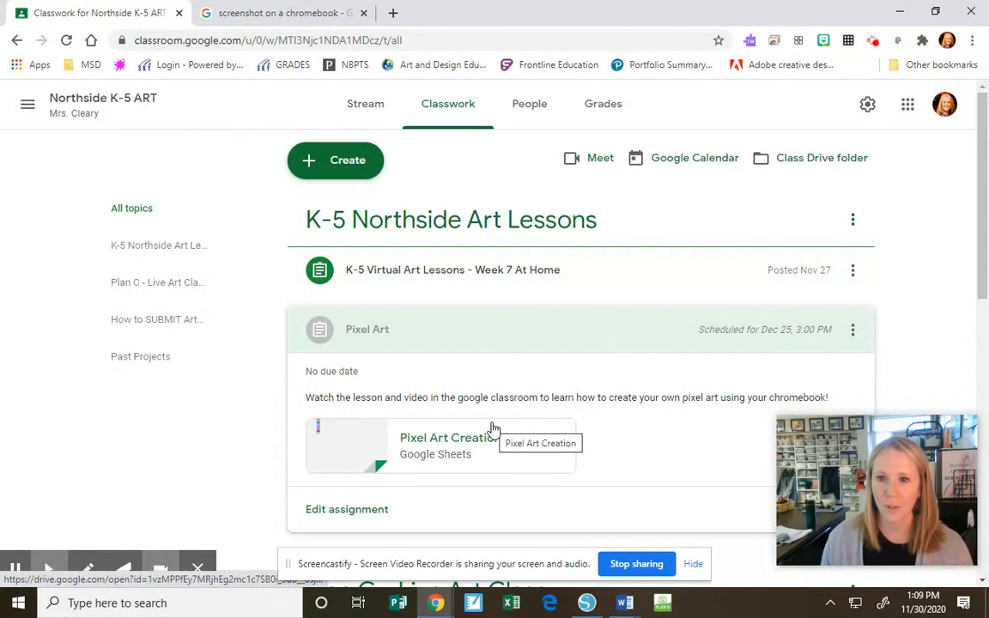
mouse_move(380, 441)
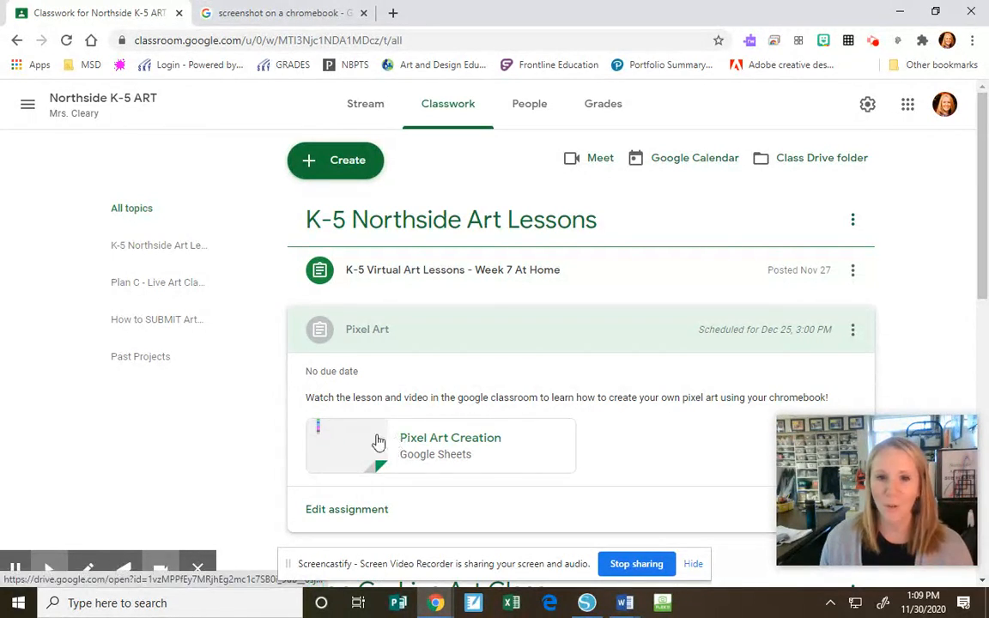
left_click(451, 446)
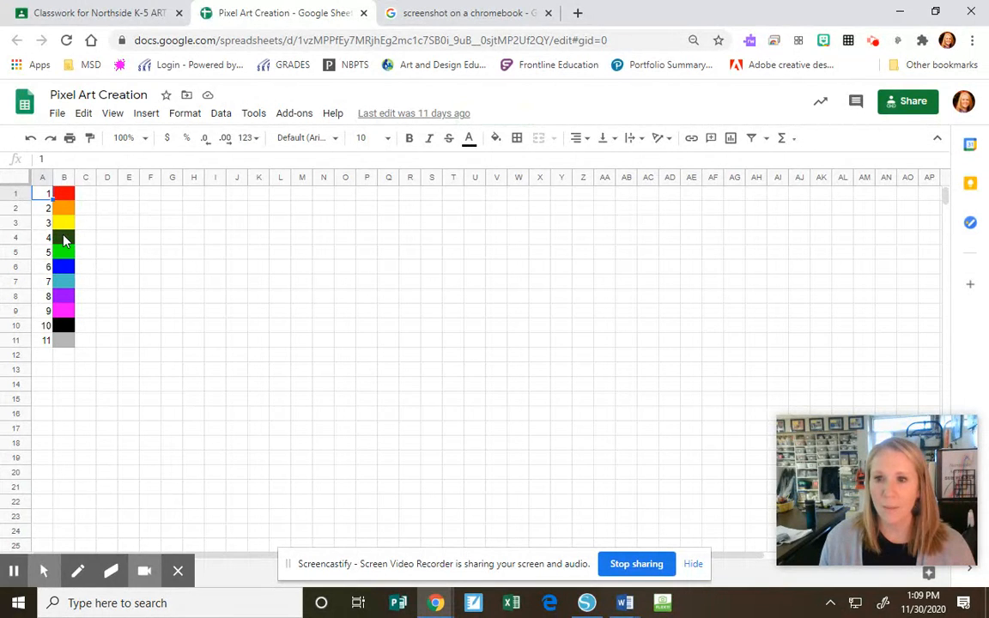
mouse_move(324, 262)
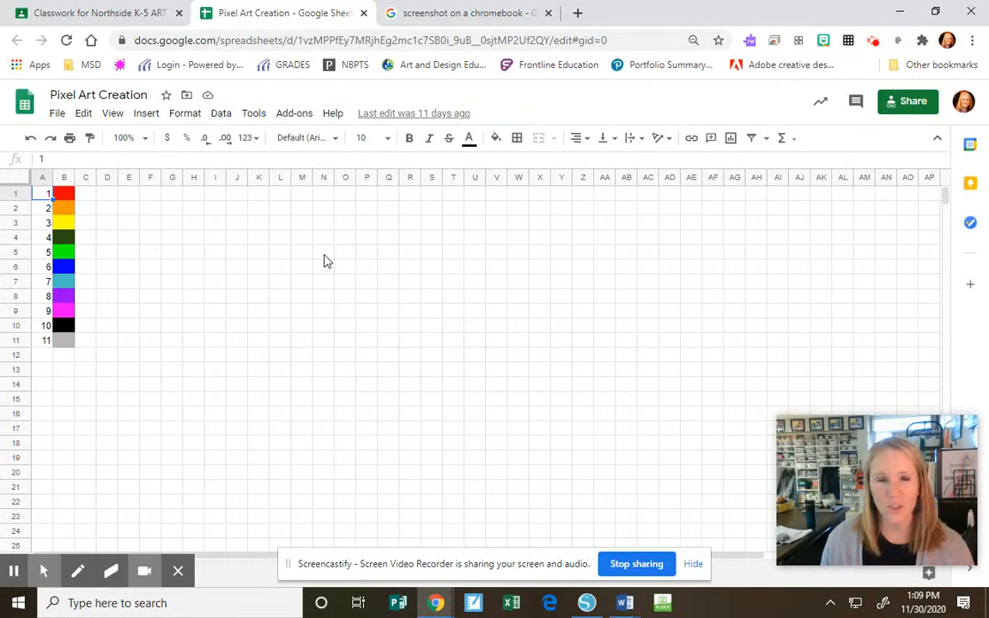
left_click(324, 251)
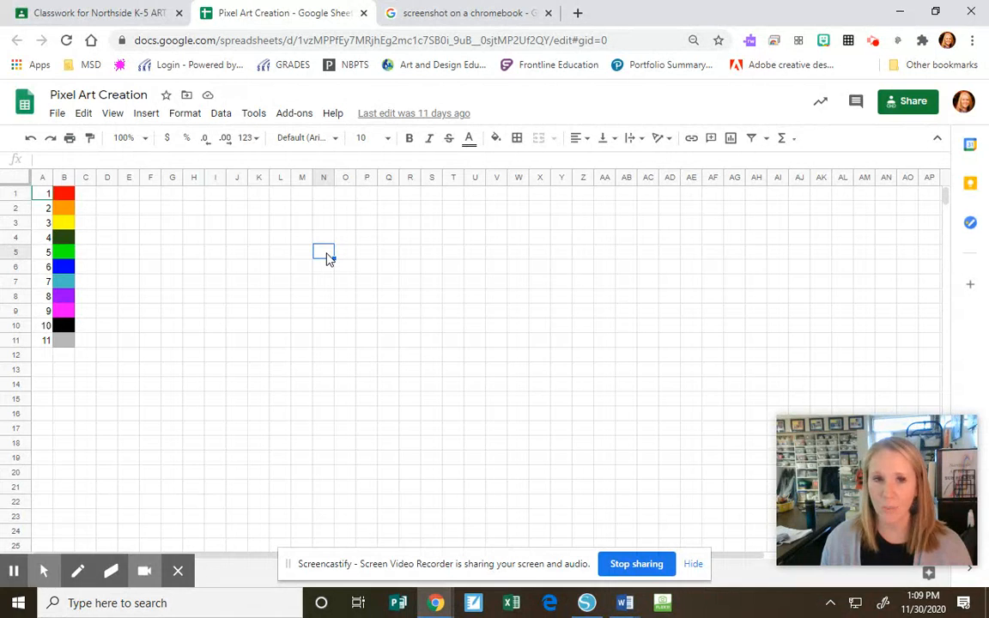
Step: Enter 4 in N5, M6, N6, O6 and row-8 cells like K8 for the dark green treetop
type("4")
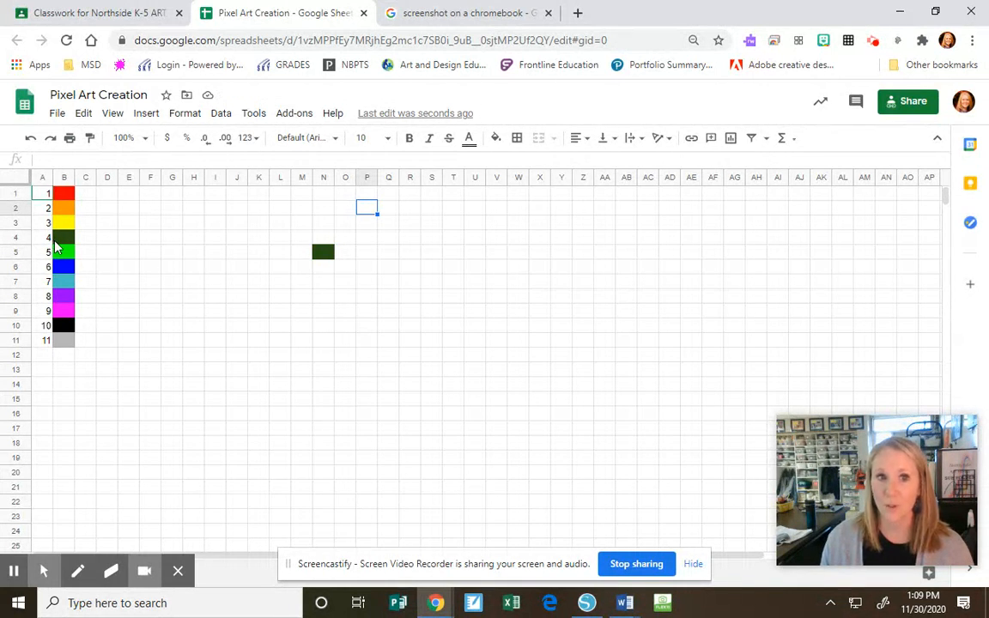
left_click(301, 266)
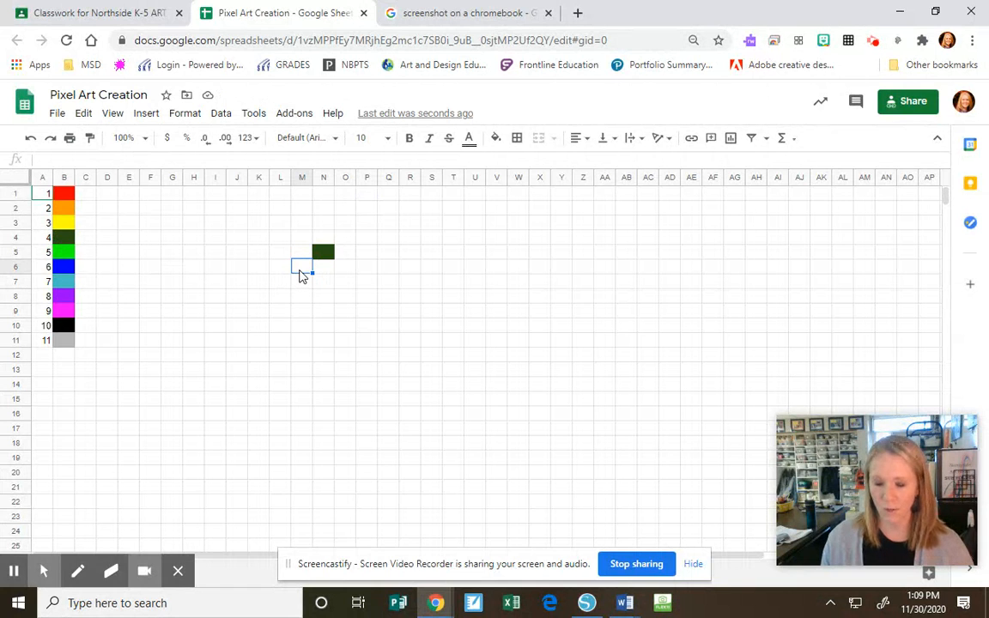
type("4")
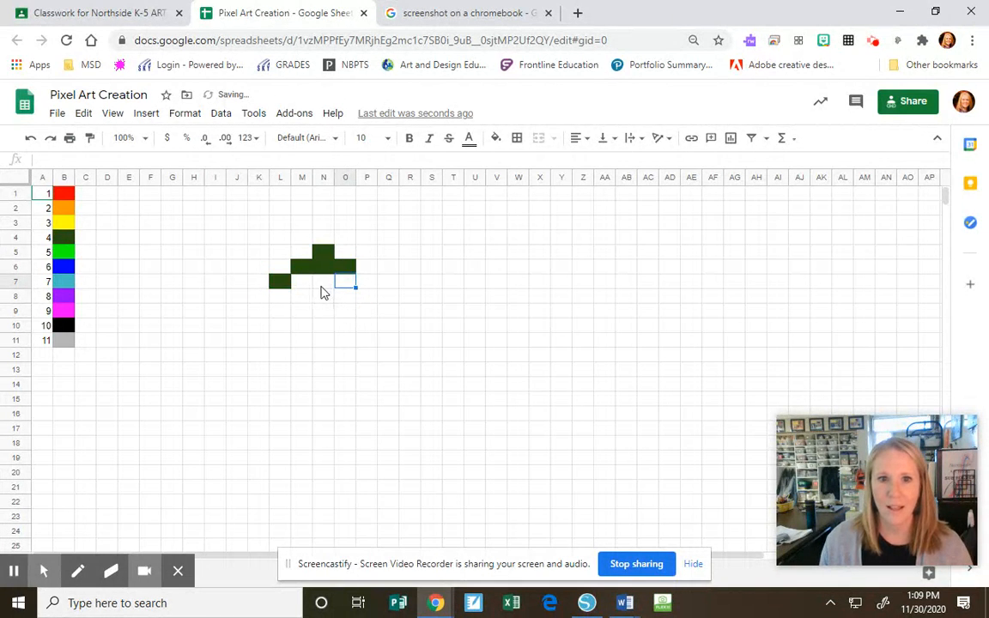
type("4")
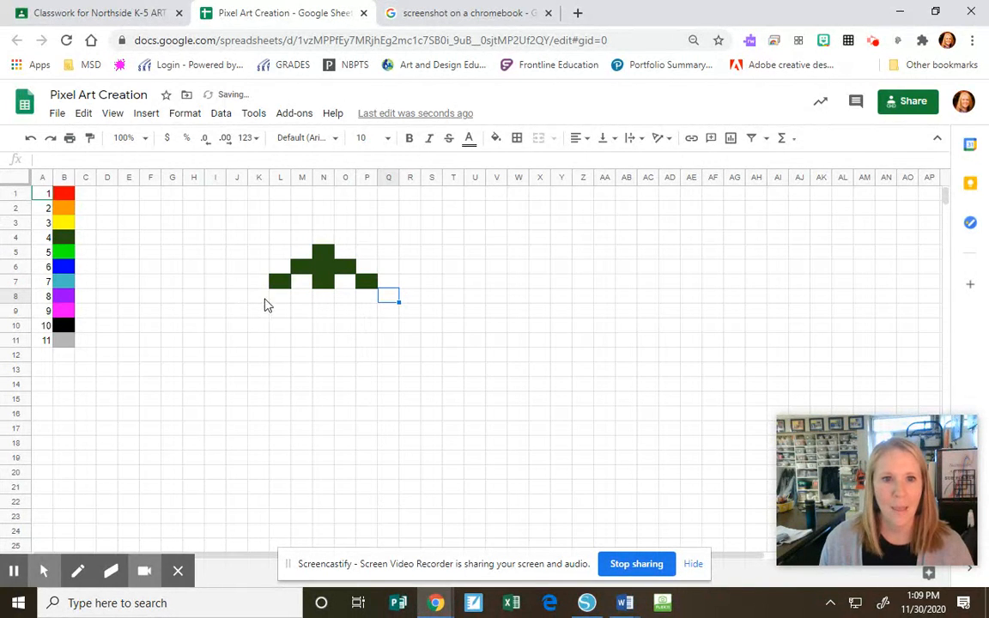
left_click(259, 296)
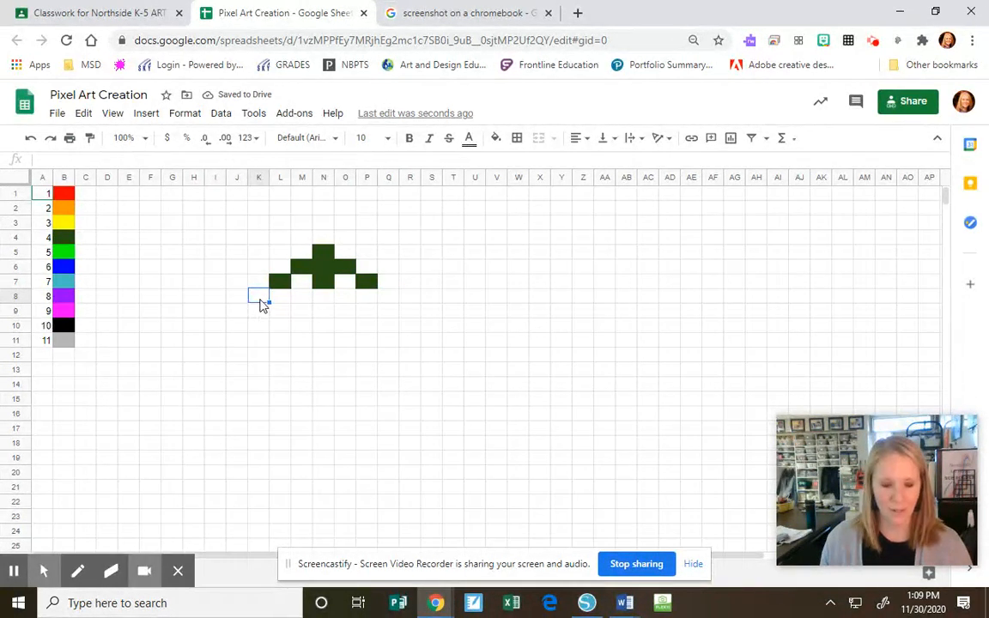
type("4")
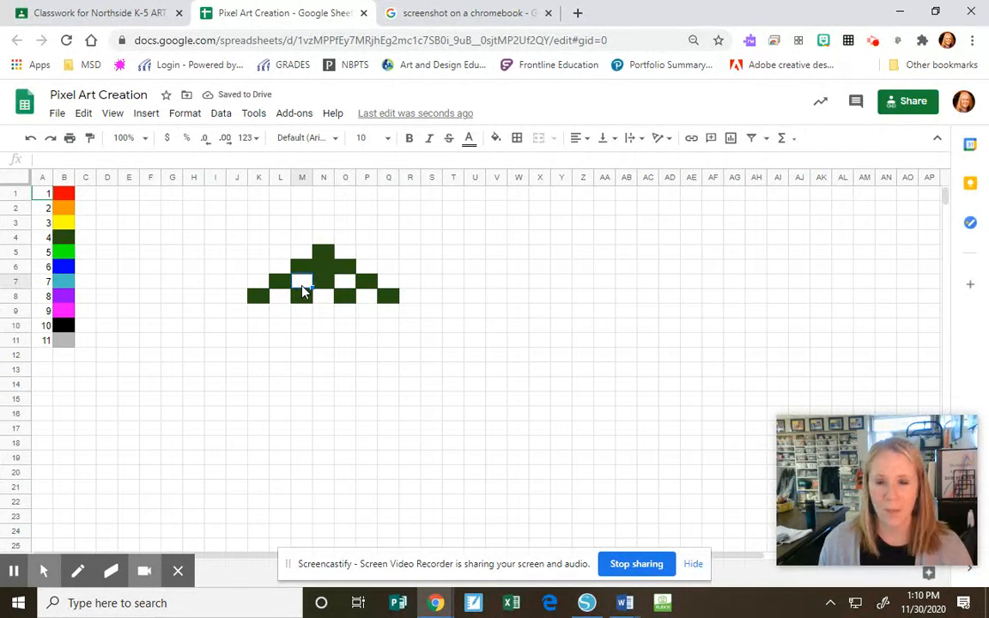
mouse_move(292, 286)
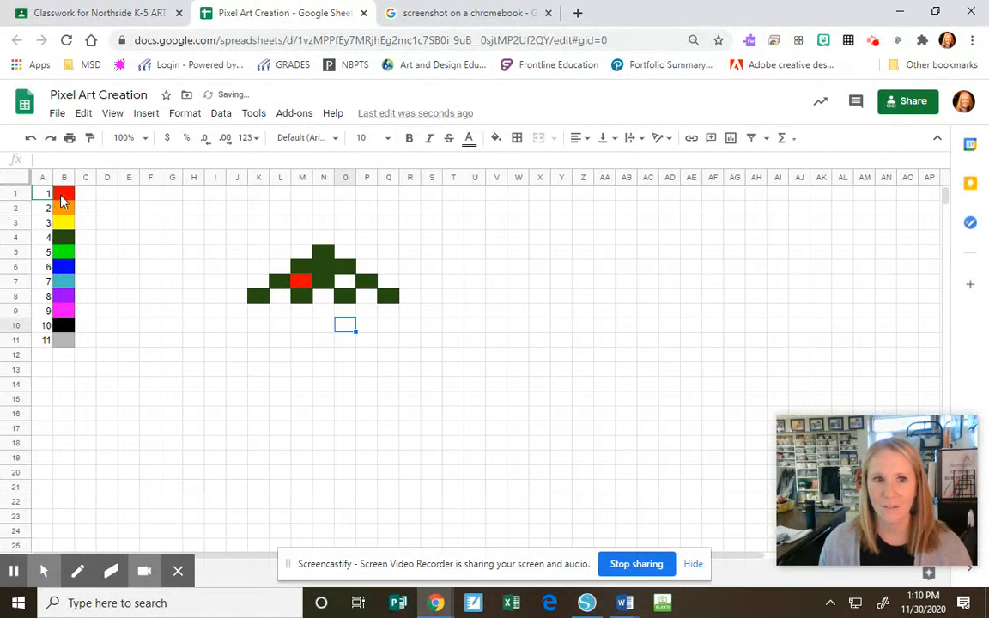
mouse_move(392, 415)
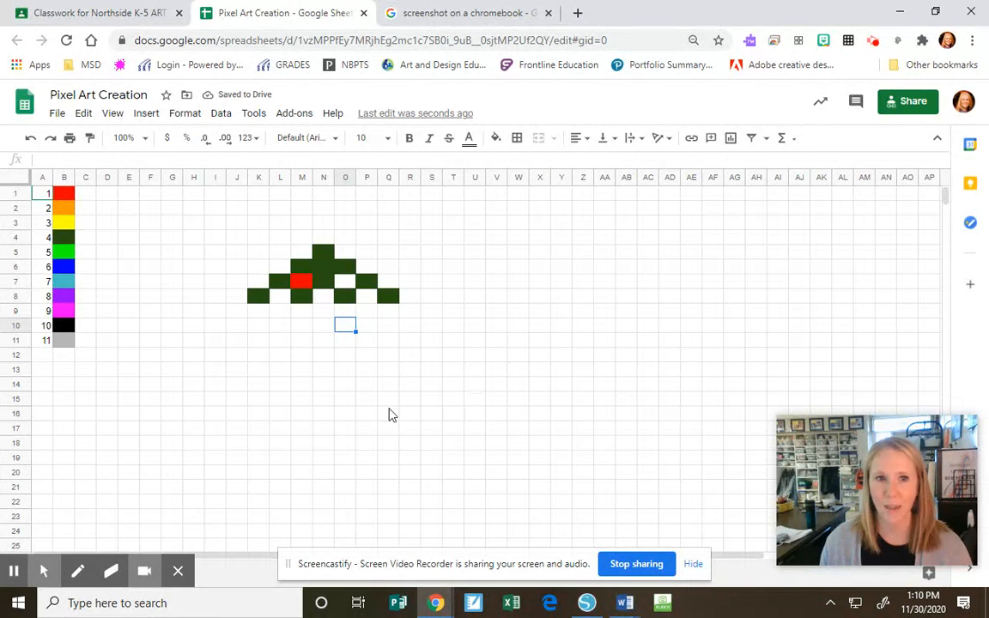
Step: Add ornament pixels to the tree: 6 (blue) in P8, plus purple at N8
left_click(367, 295)
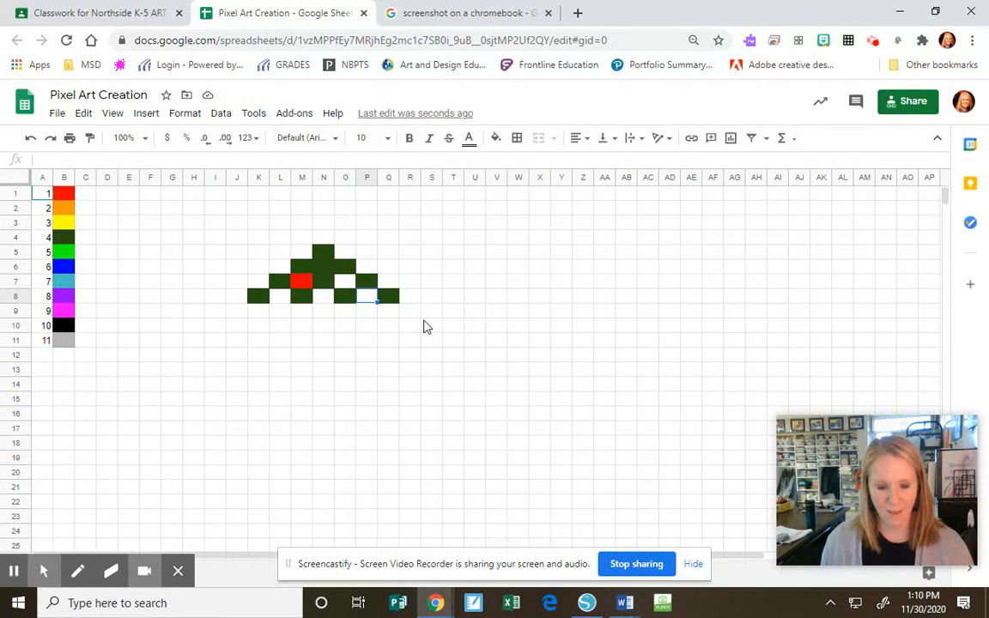
type("6")
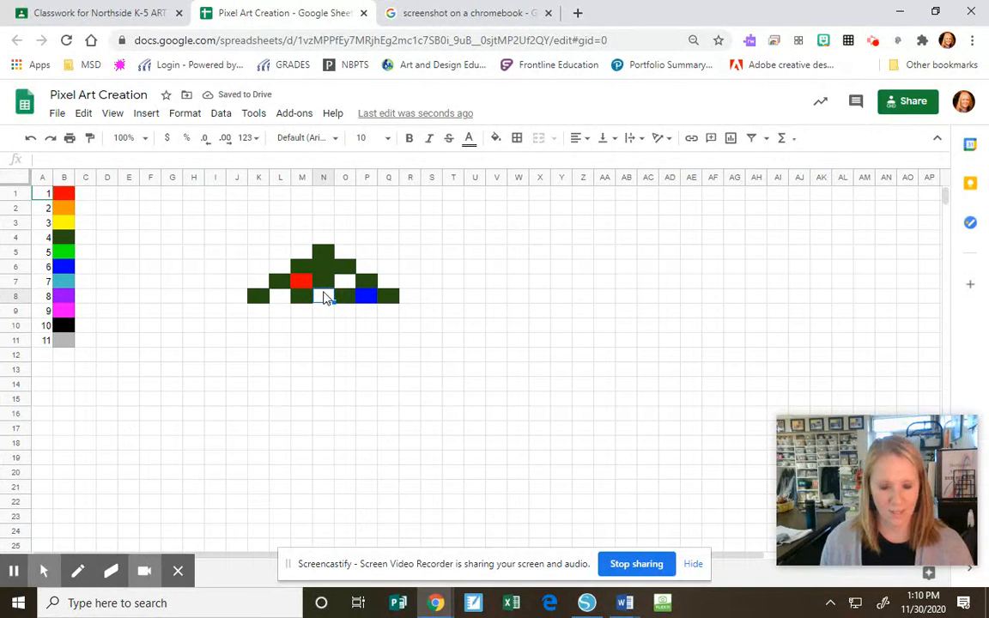
left_click(323, 296)
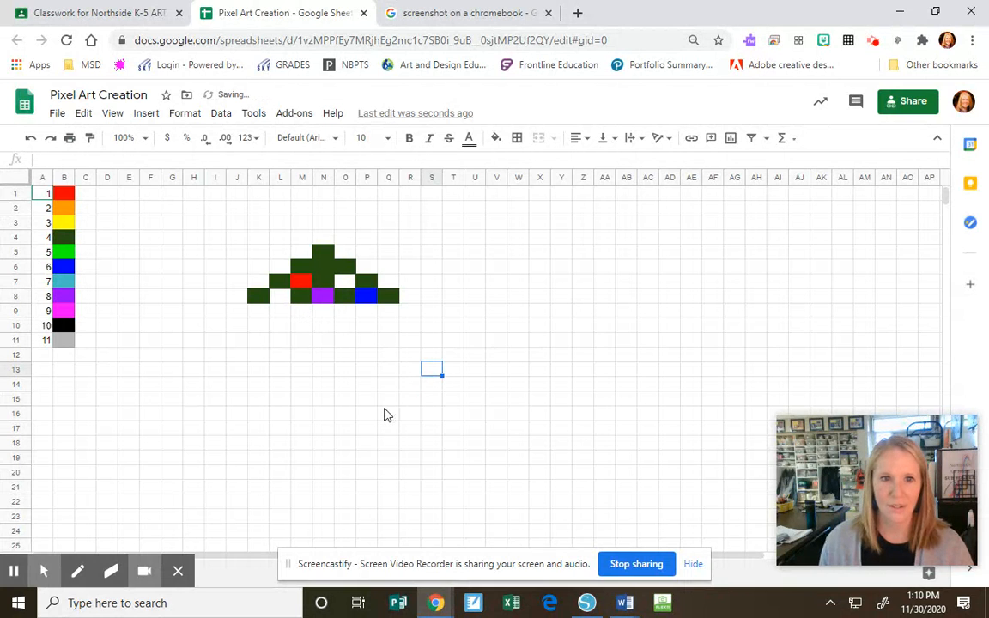
mouse_move(281, 312)
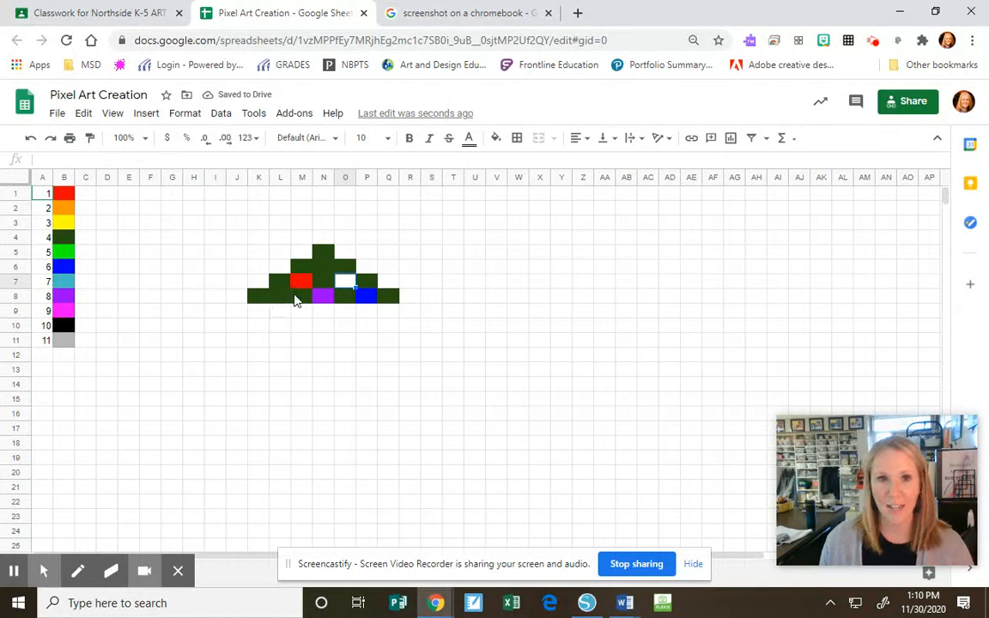
left_click(280, 296)
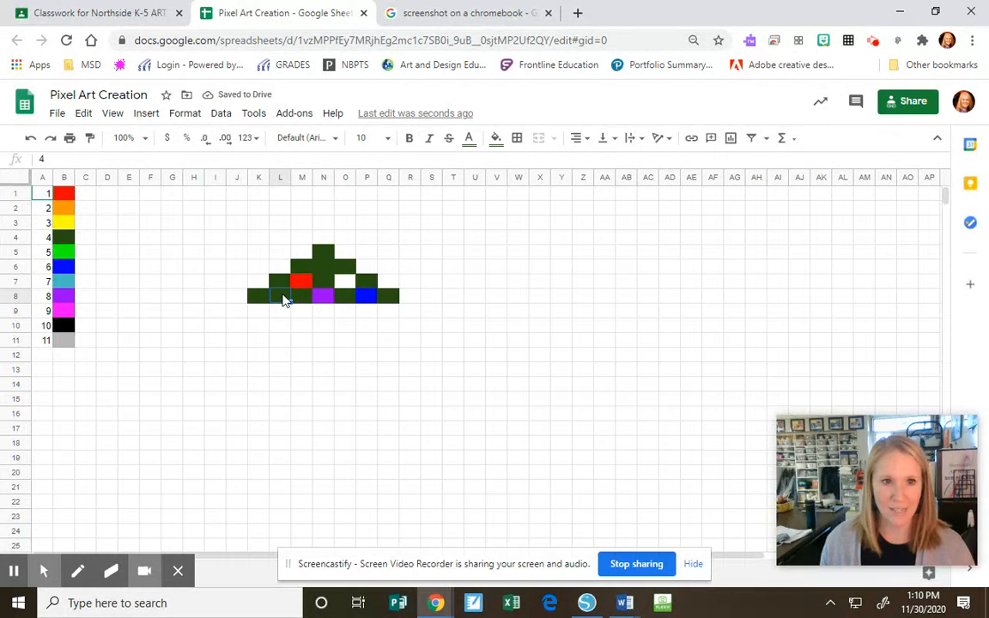
mouse_move(284, 321)
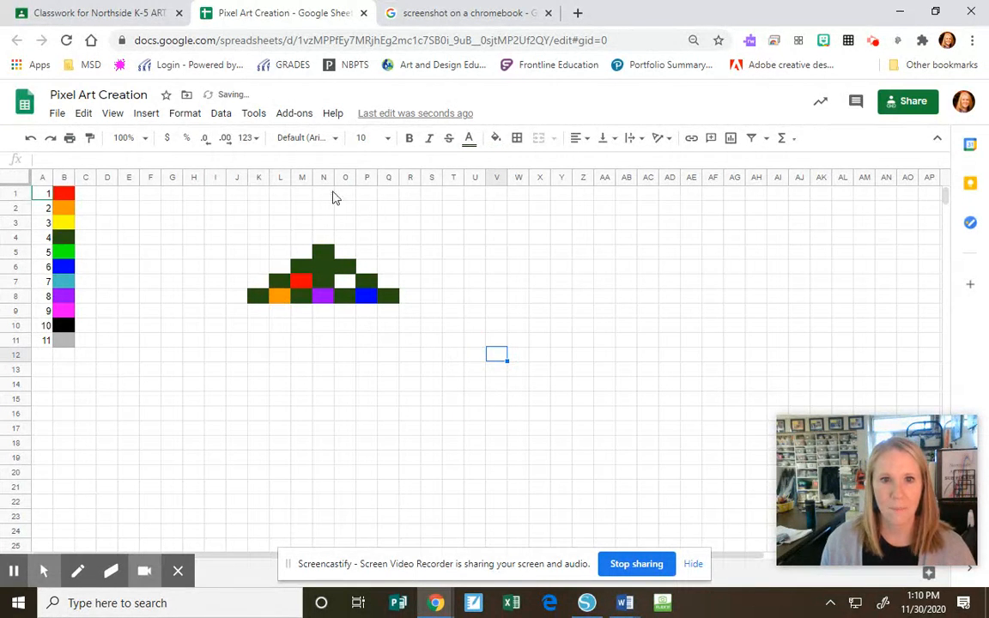
Step: Enter 3 in N2, N3, N4, M3 and O3 for a yellow plus-shaped star
left_click(323, 208)
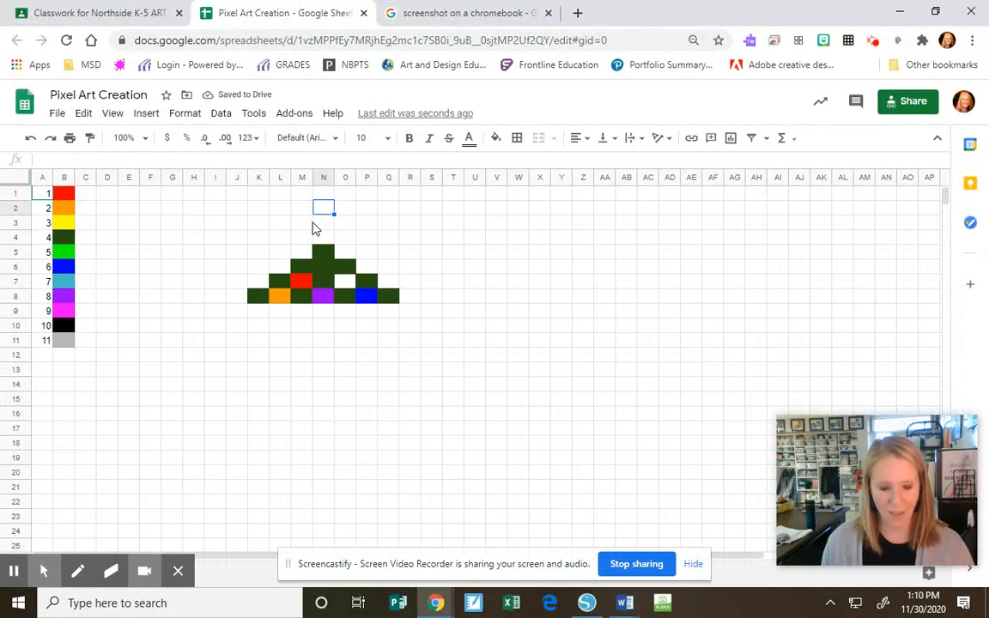
left_click(323, 207)
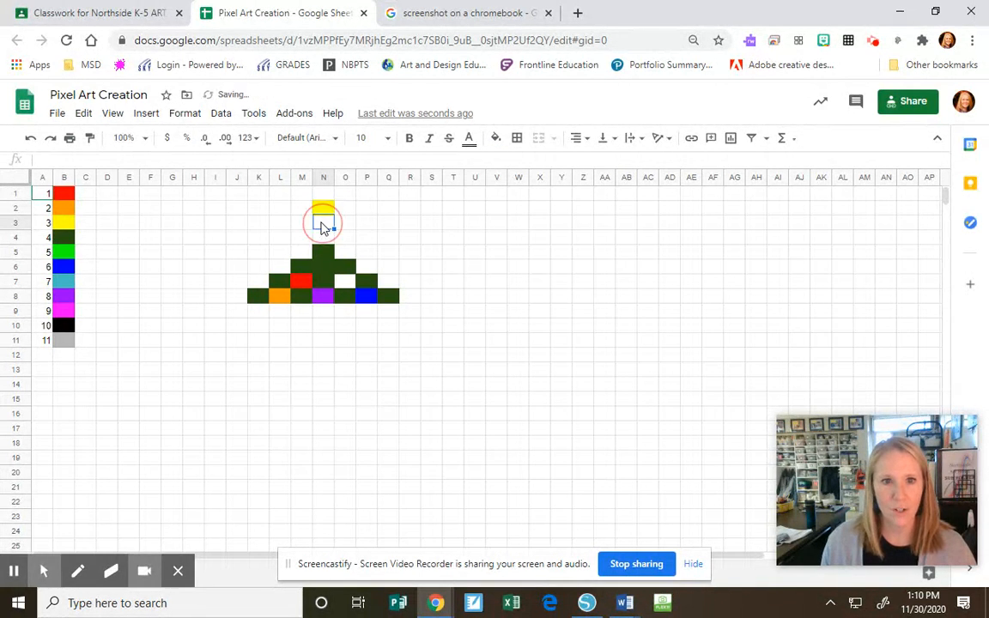
left_click(322, 238)
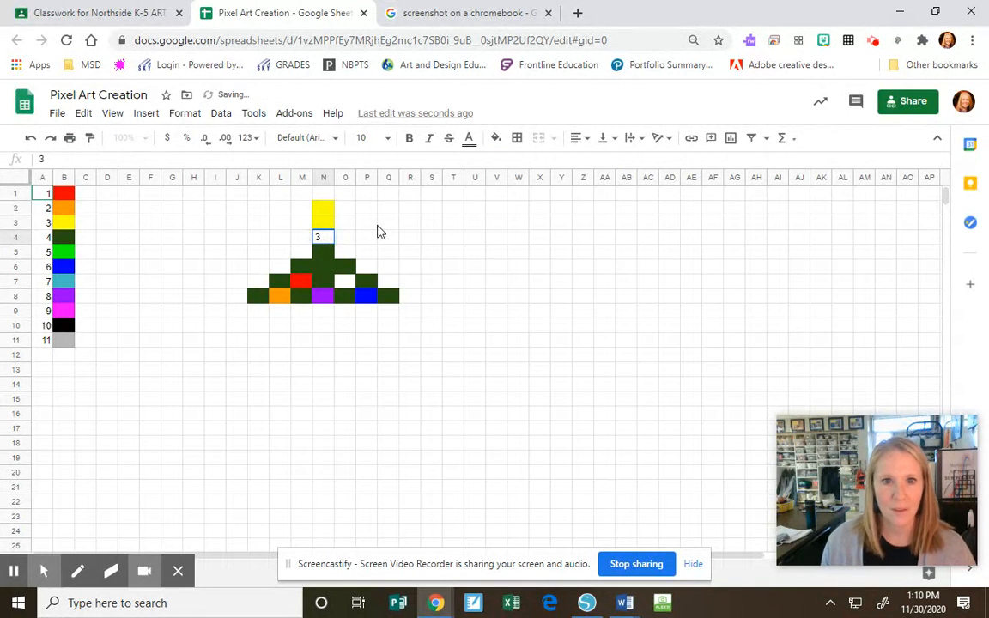
left_click(410, 222)
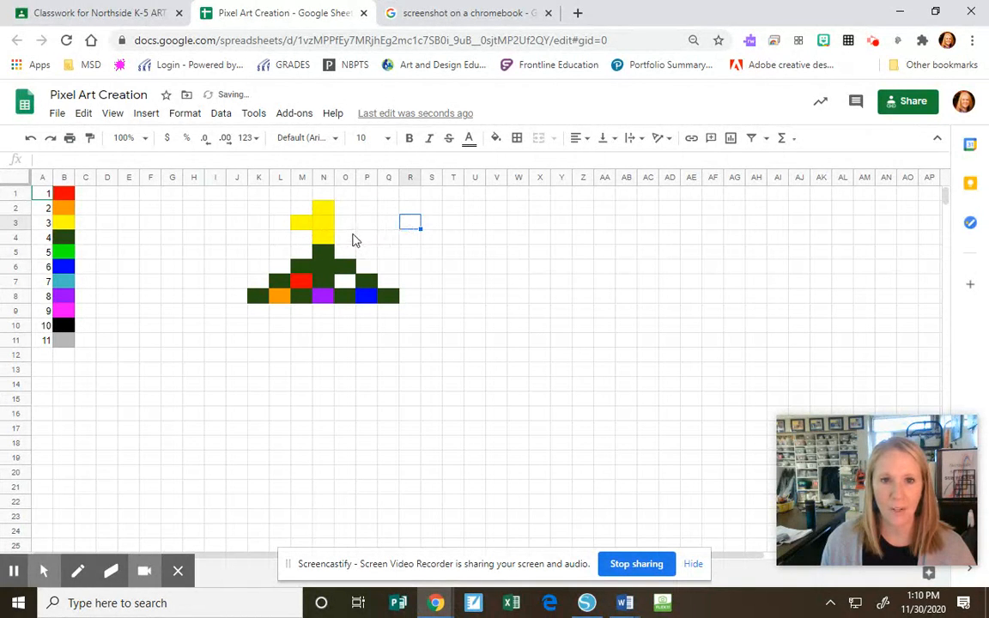
left_click(453, 266)
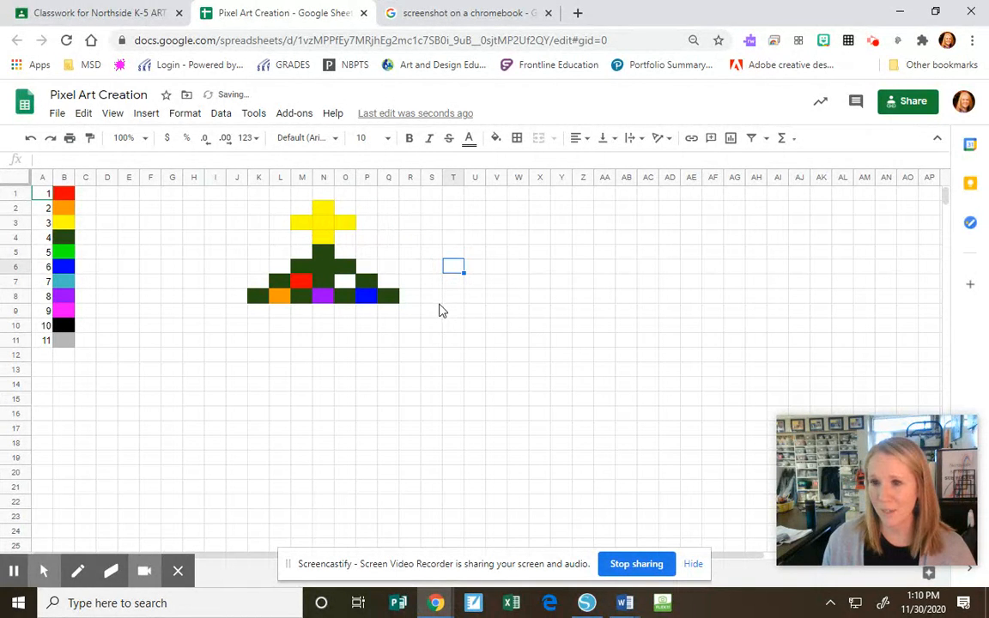
mouse_move(315, 265)
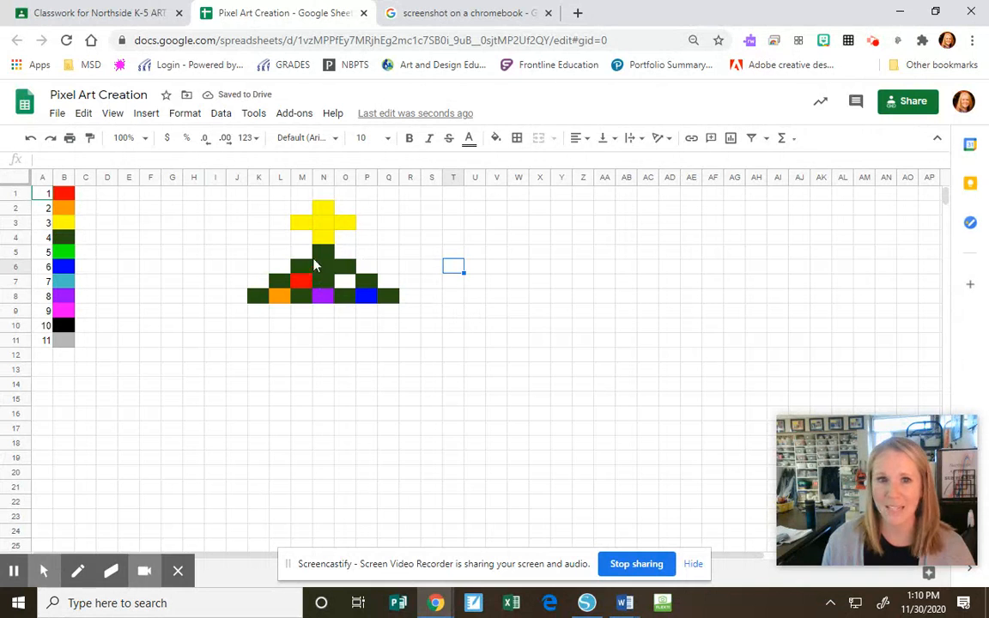
left_click(301, 311)
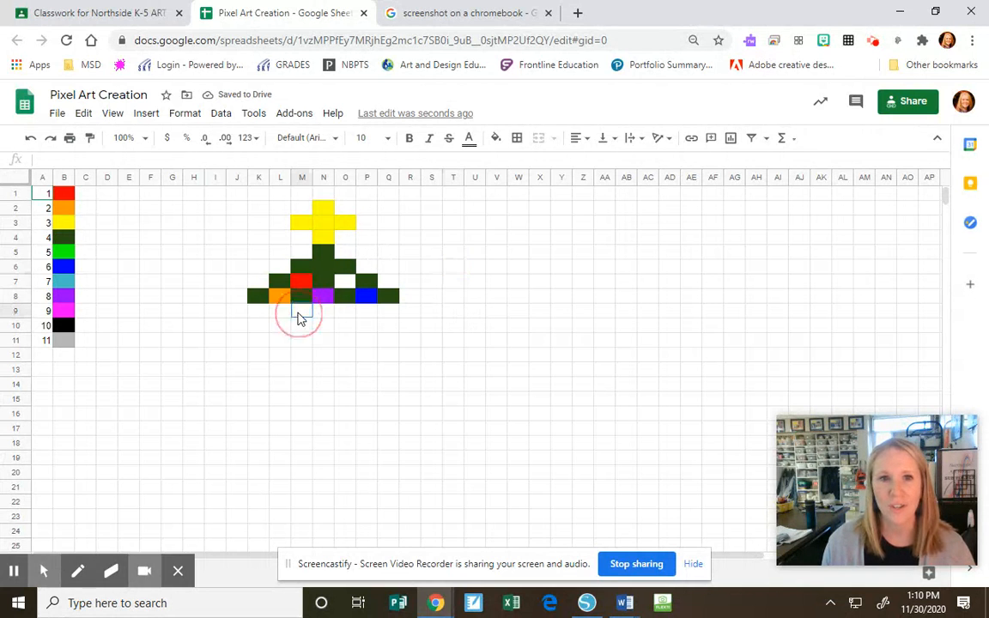
Step: Color row 9 cells beneath the tree's base dark green with 4
left_click(345, 369)
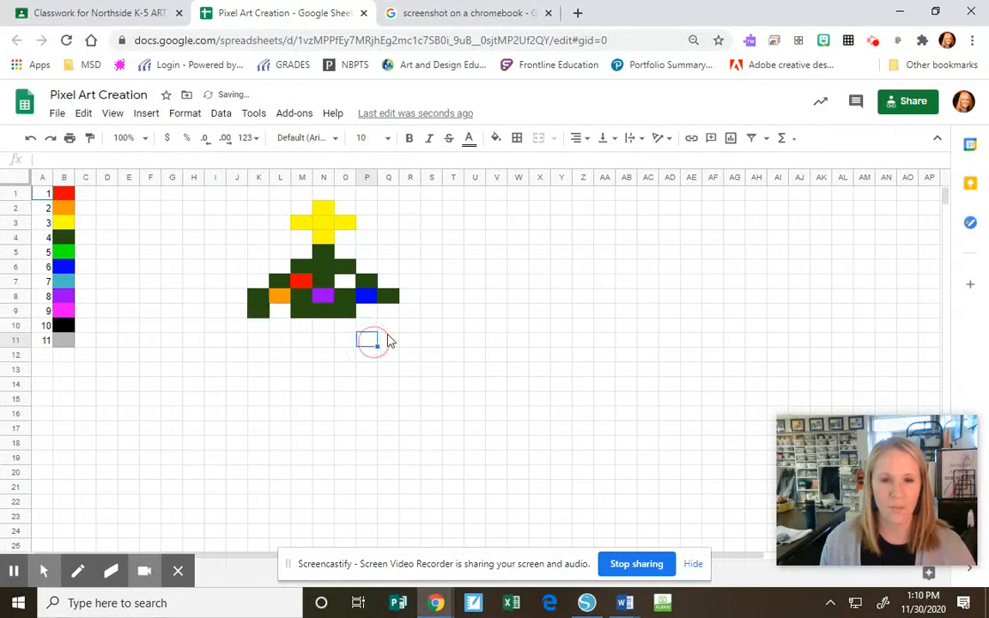
left_click(389, 369)
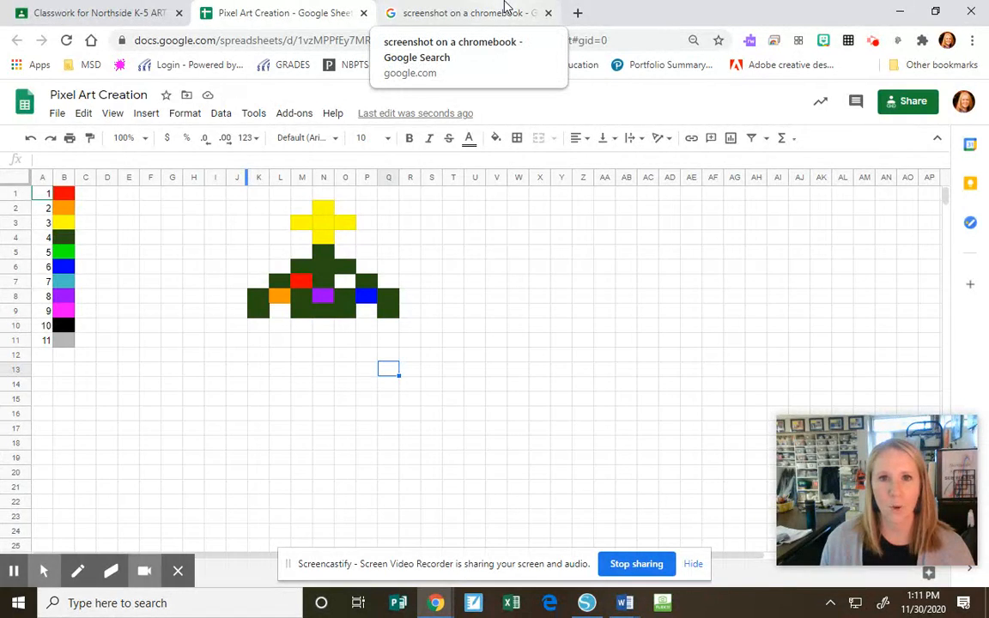
Step: Show the 'screenshot on a chromebook' search results with the highlighted keys
left_click(468, 12)
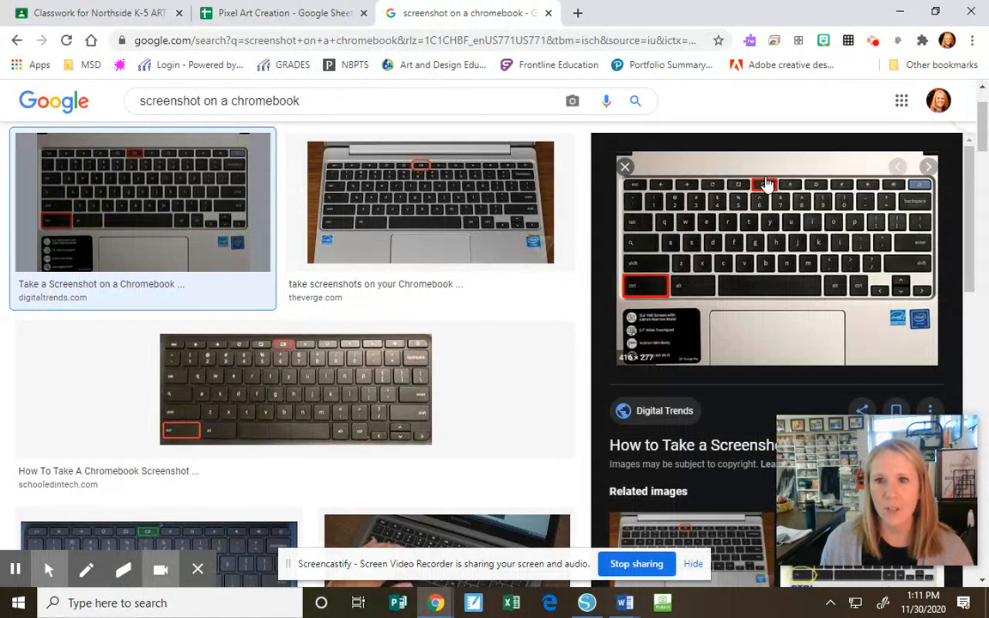
mouse_move(642, 314)
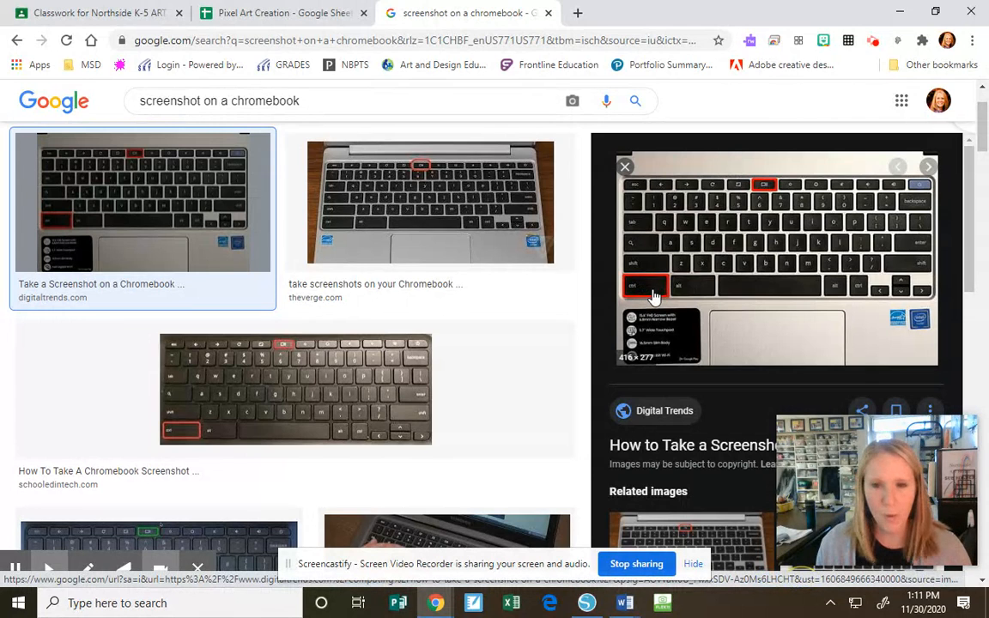
mouse_move(640, 301)
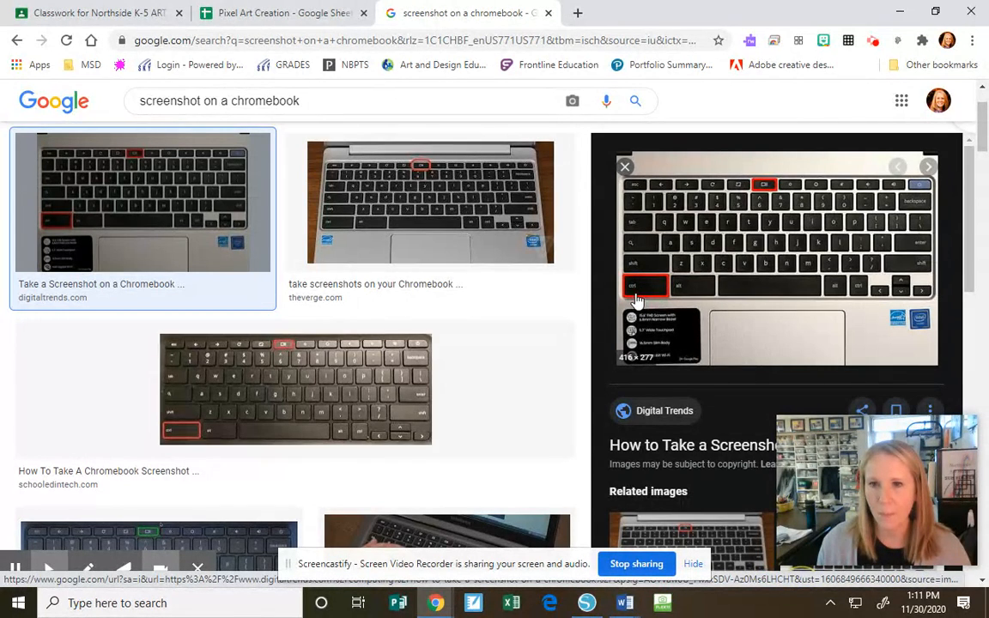
mouse_move(713, 185)
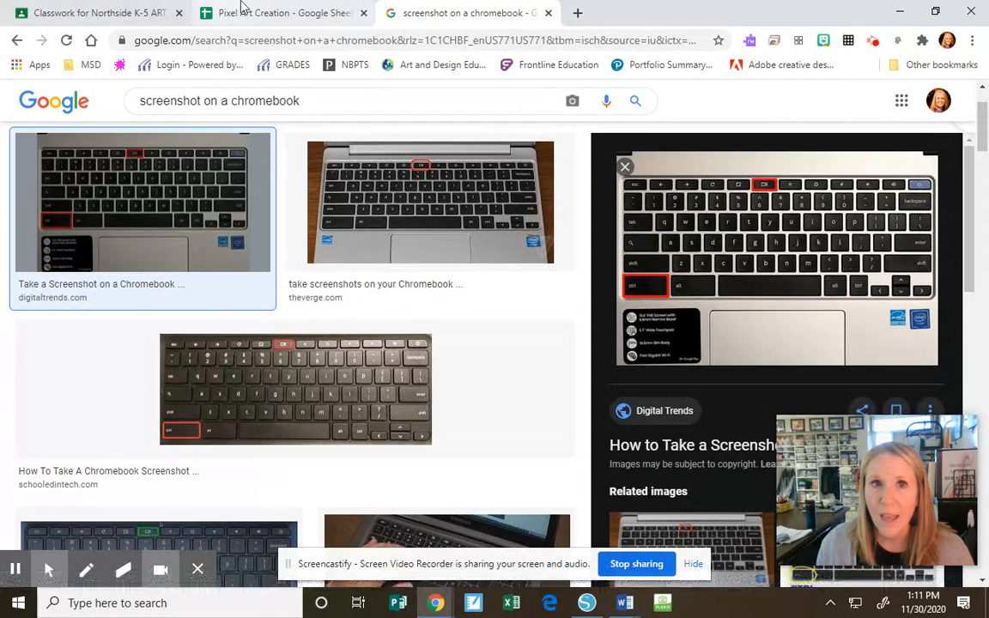
Step: Back in Pixel Art Creation, enter 8 in AC4 and AC5 for a purple block
left_click(284, 12)
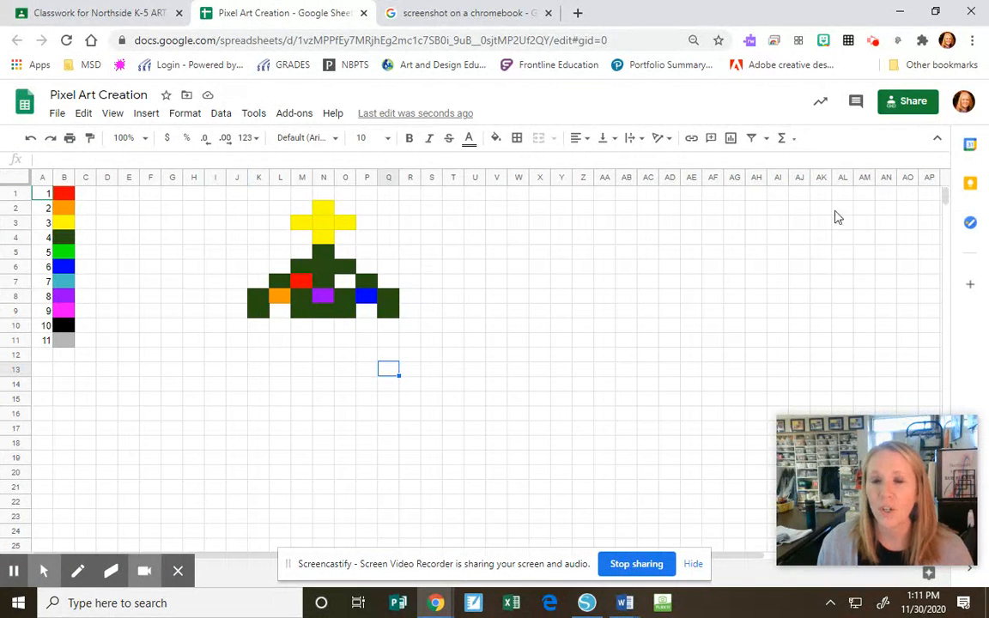
mouse_move(55, 302)
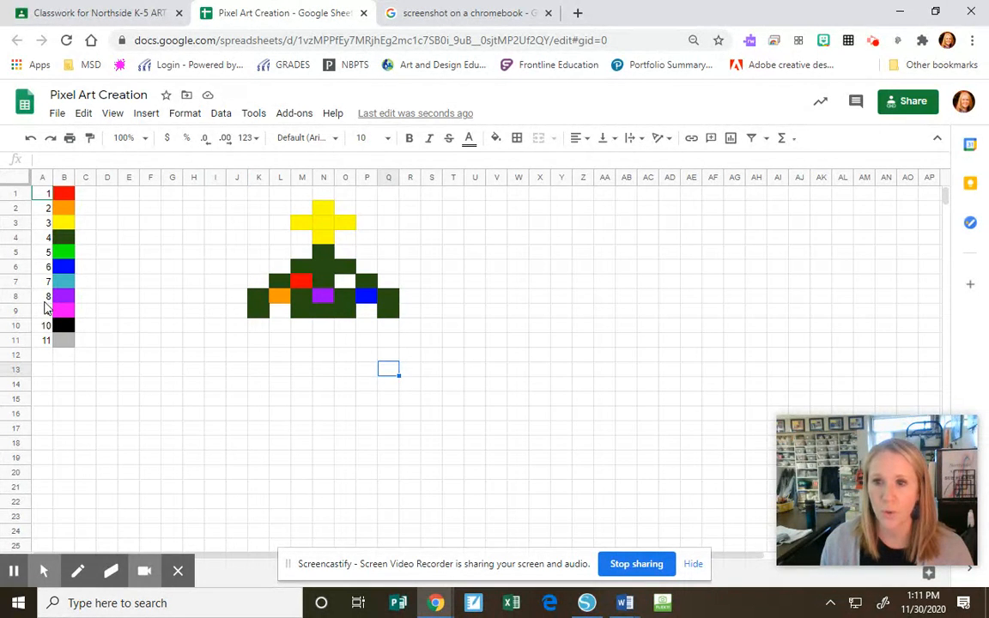
mouse_move(43, 305)
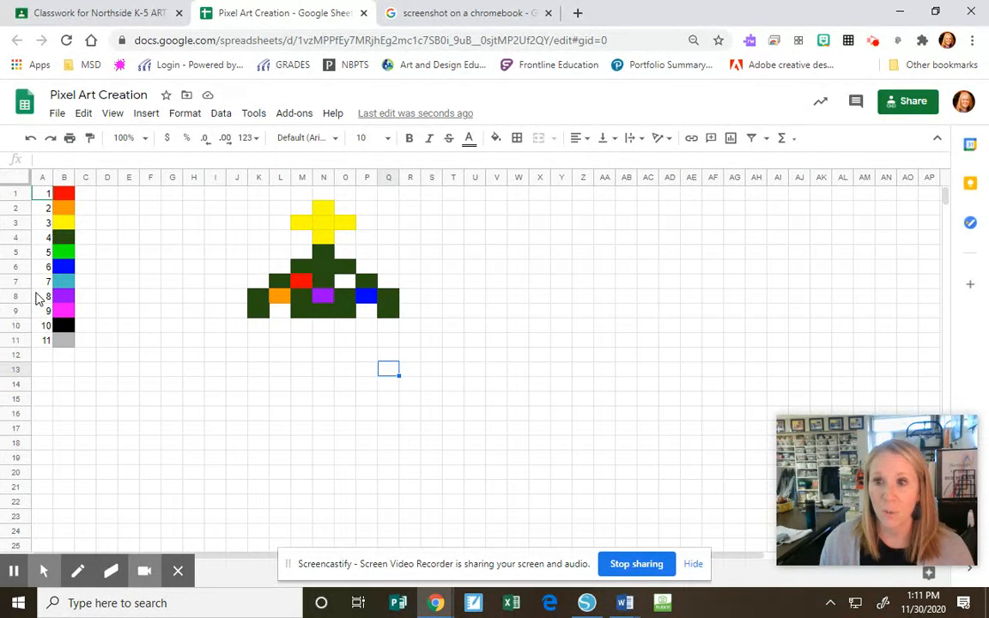
mouse_move(122, 397)
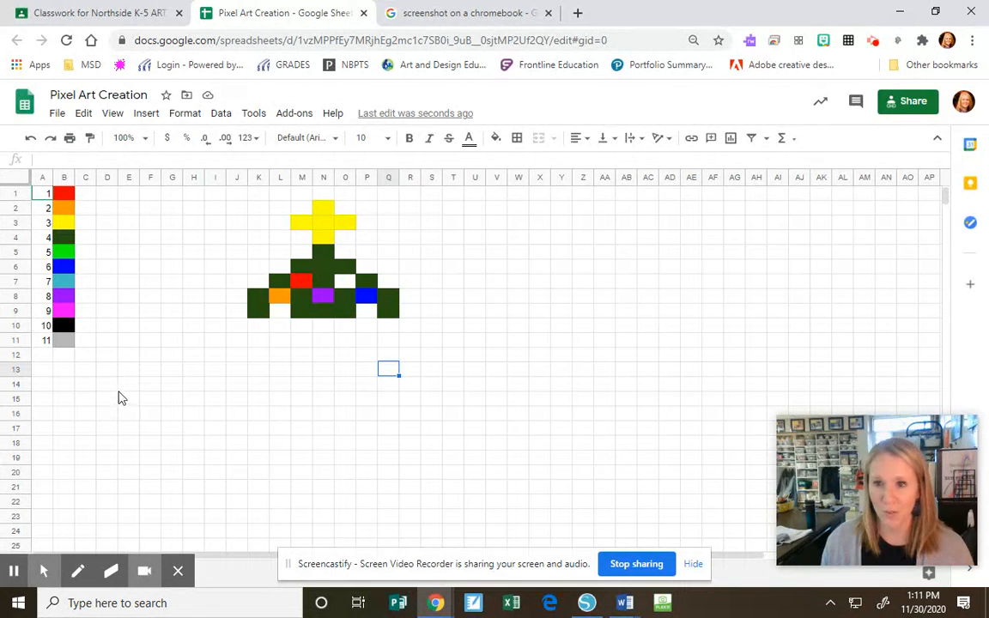
left_click(280, 325)
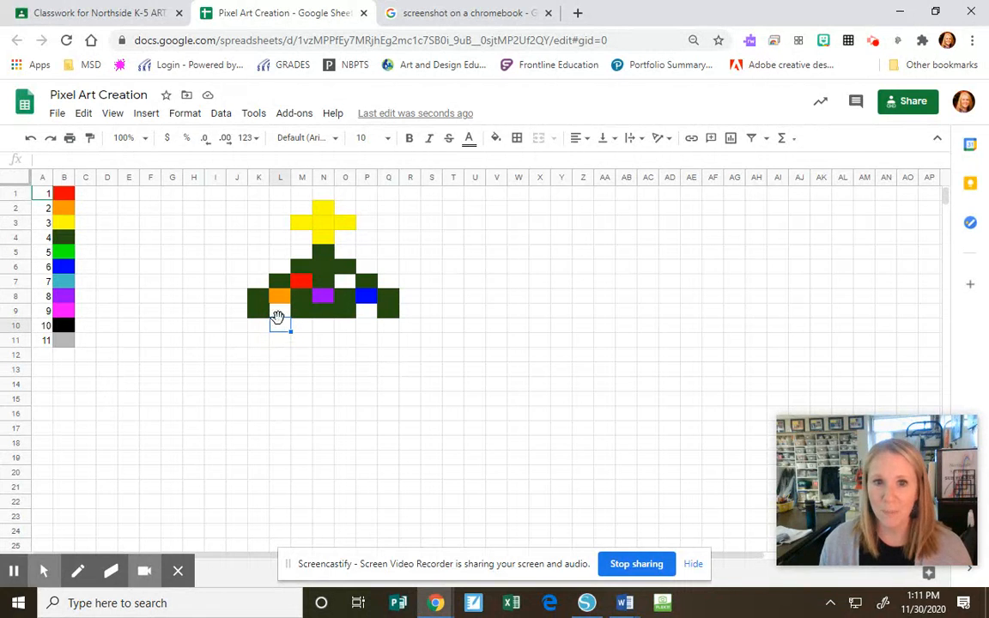
mouse_move(186, 243)
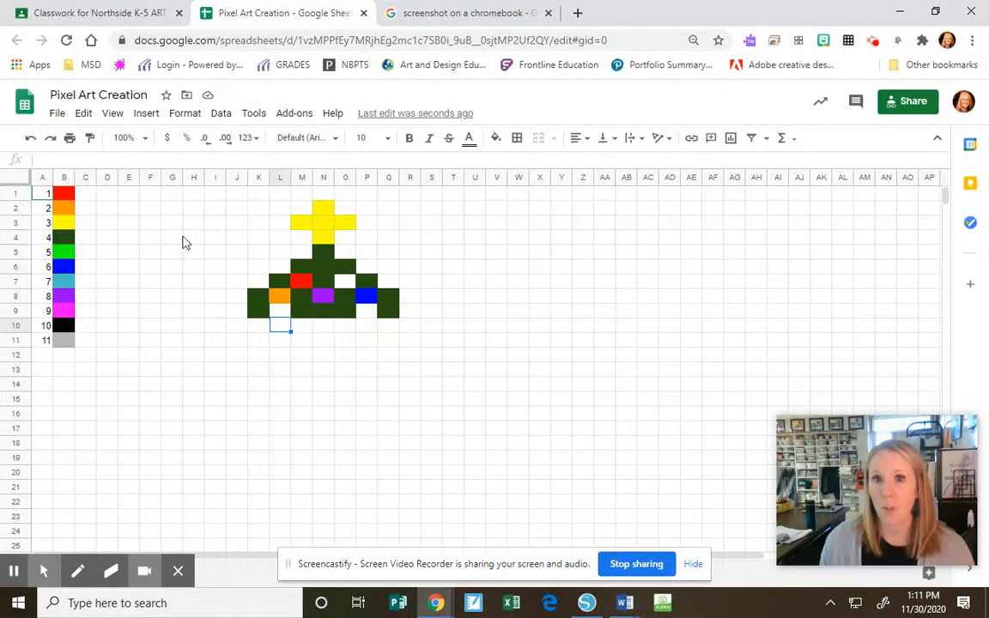
mouse_move(313, 324)
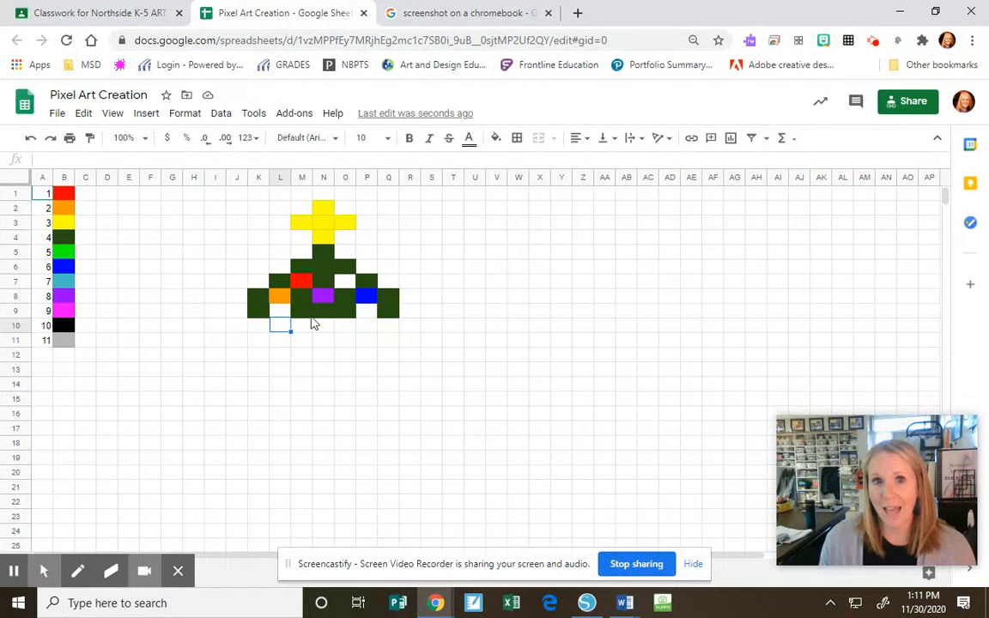
left_click(627, 207)
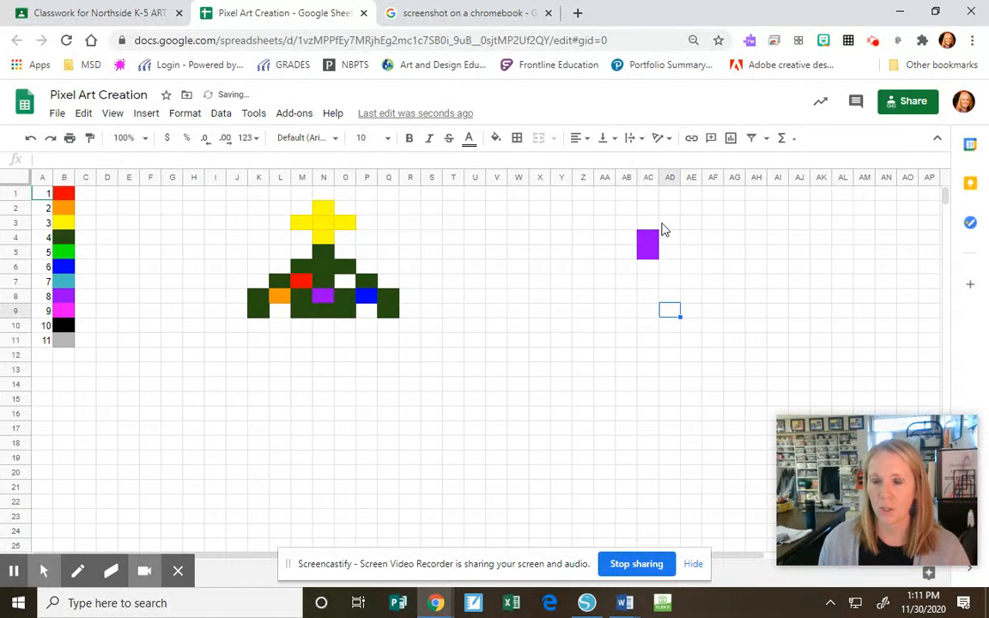
Step: Fill-drag purple AC4:AC5 down to row 21, and yellow 3 from AD4 to AK14
left_click(648, 245)
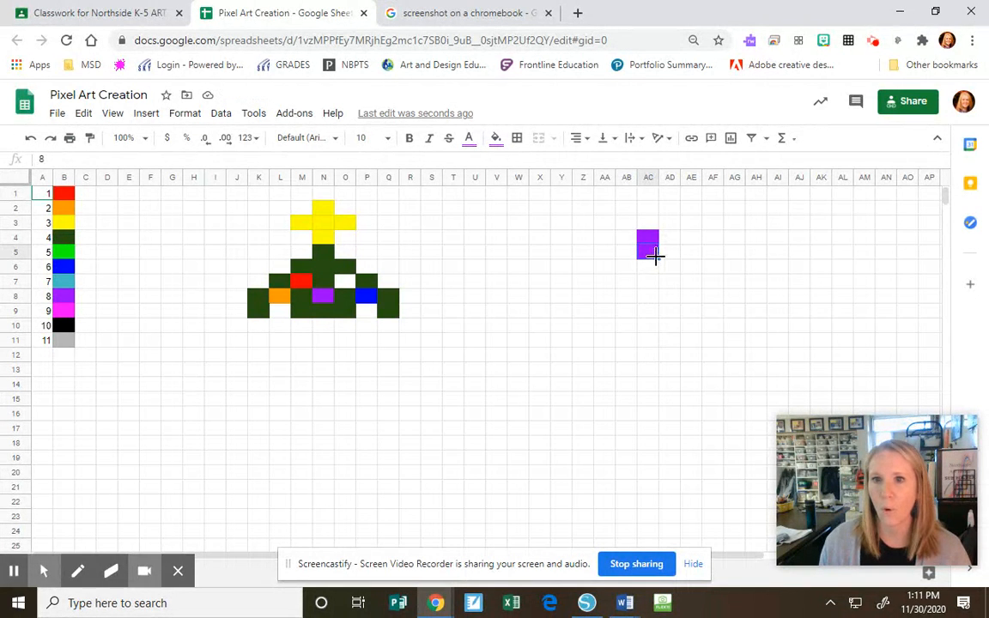
mouse_move(657, 260)
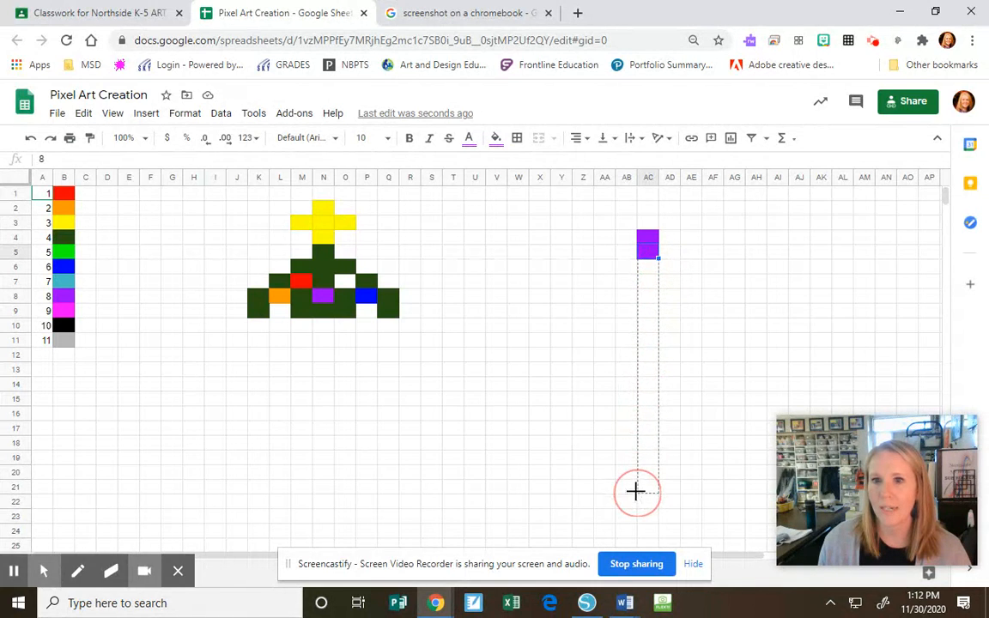
left_click_drag(647, 253, 648, 494)
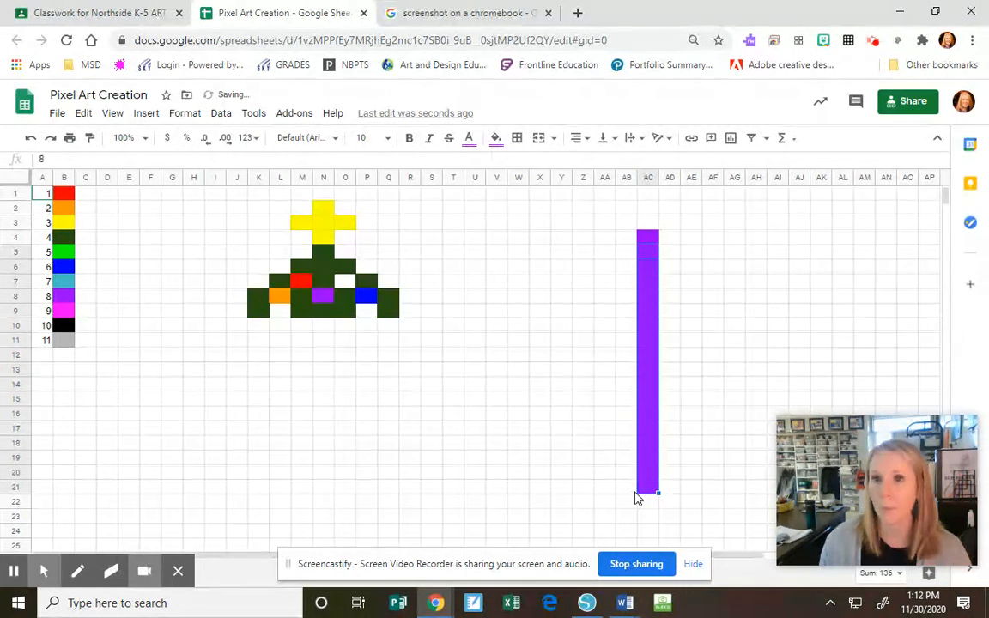
left_click(649, 237)
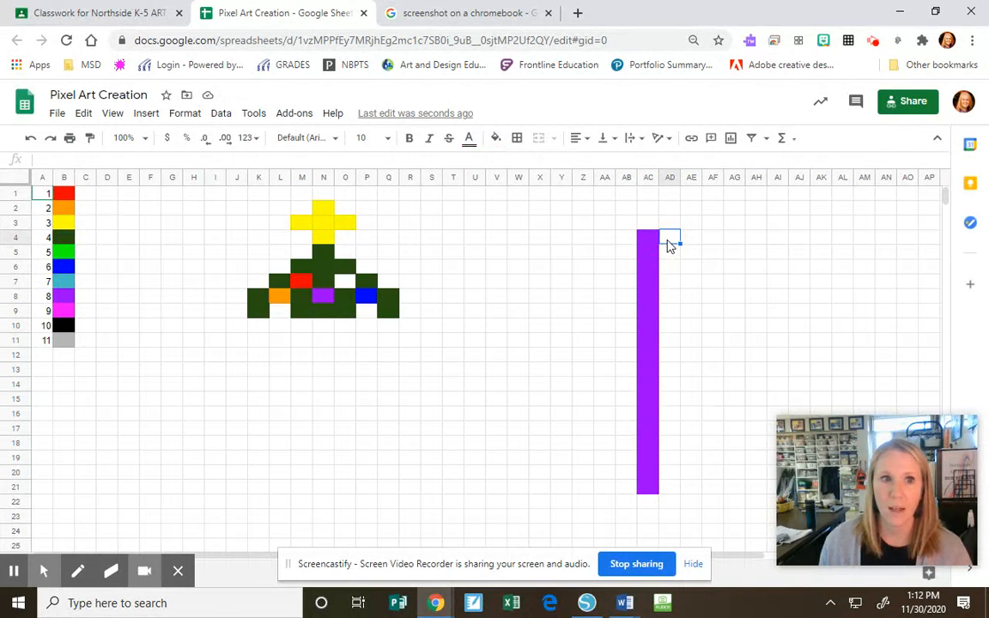
left_click(735, 222)
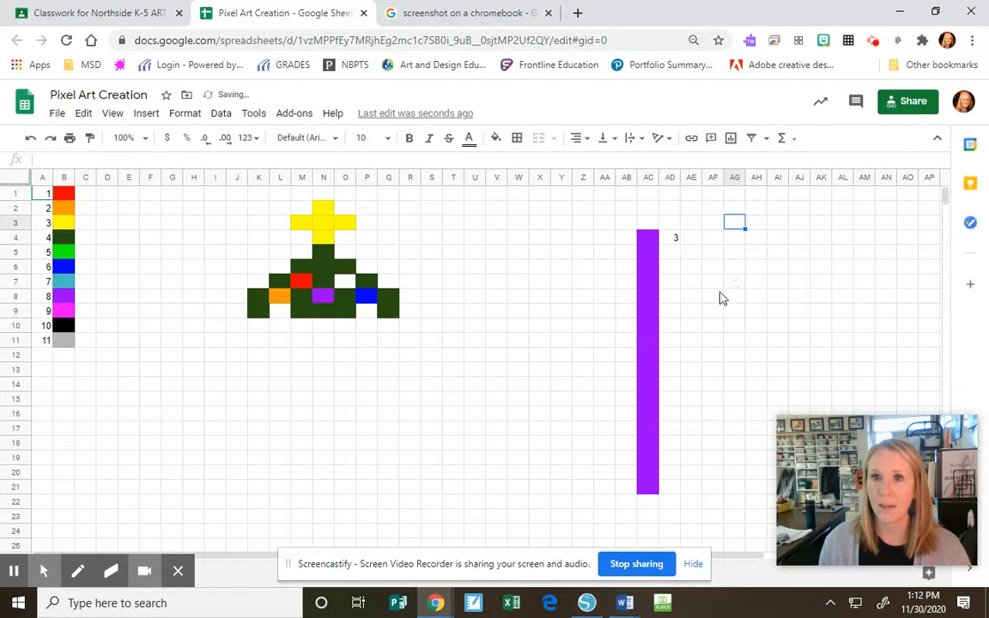
left_click(670, 237)
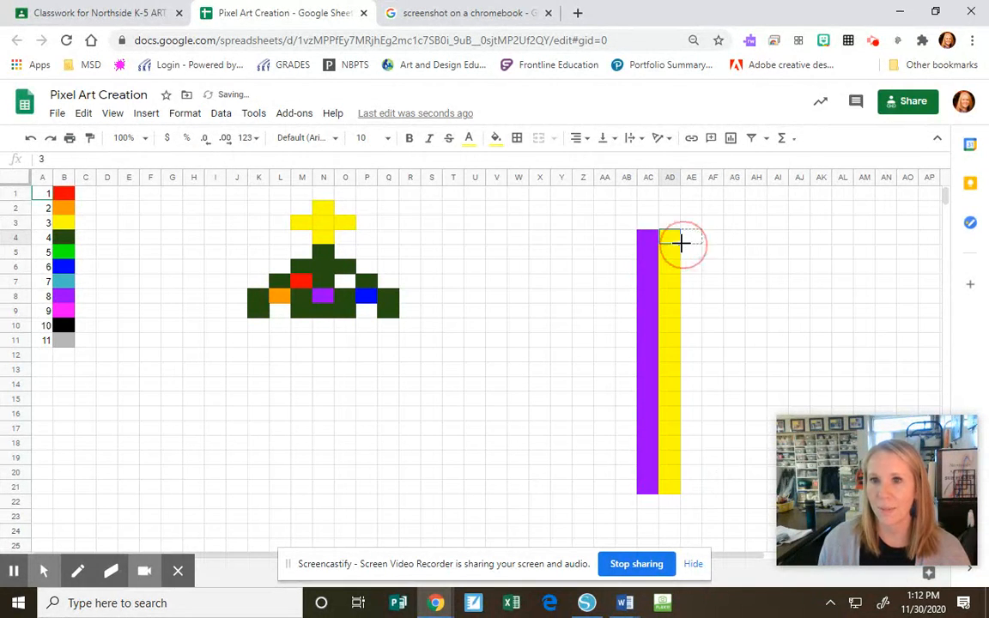
left_click_drag(670, 237, 821, 237)
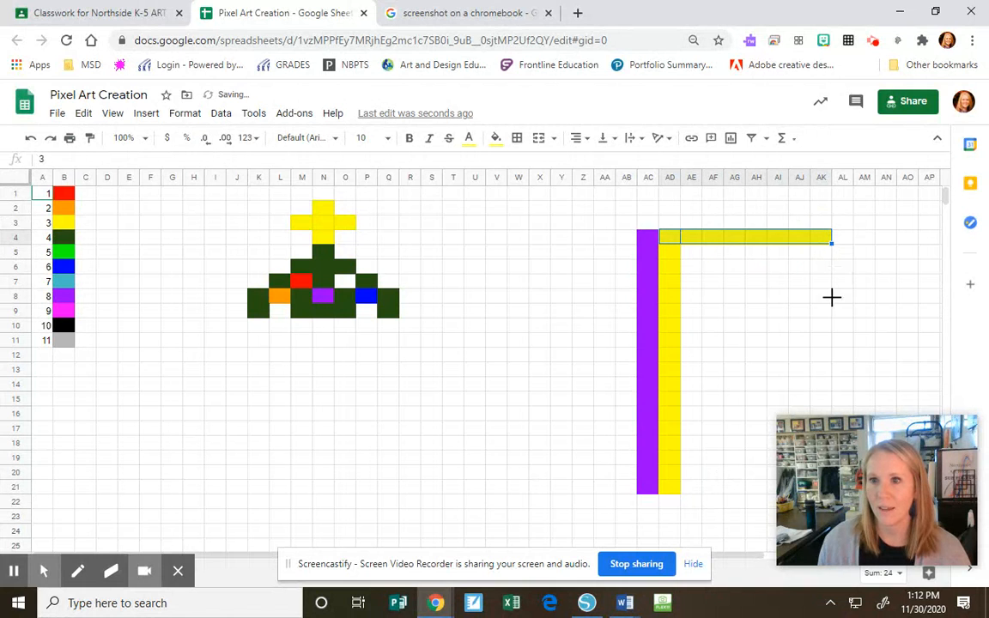
left_click_drag(830, 243, 830, 388)
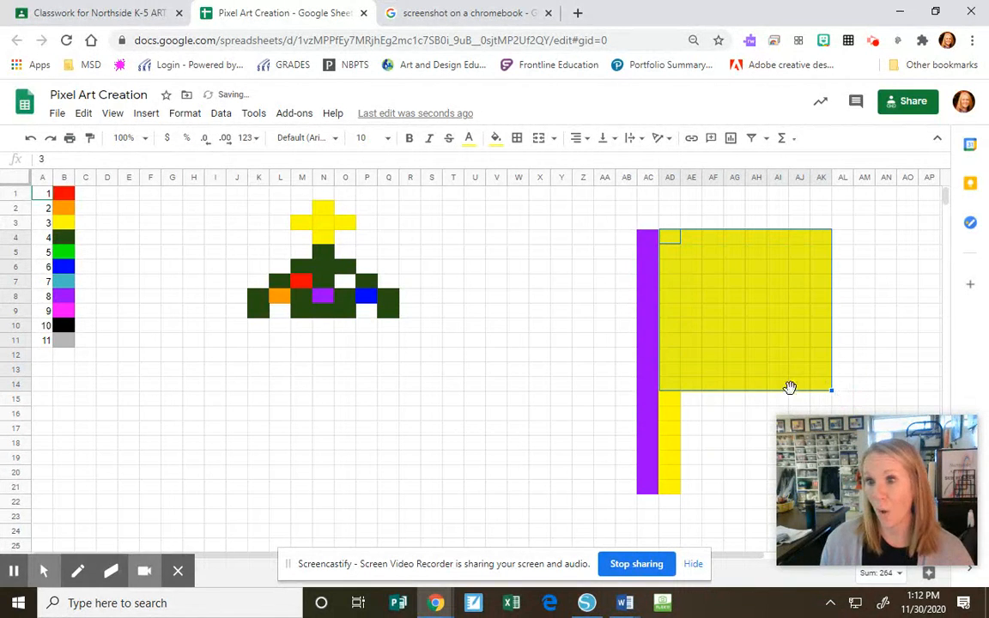